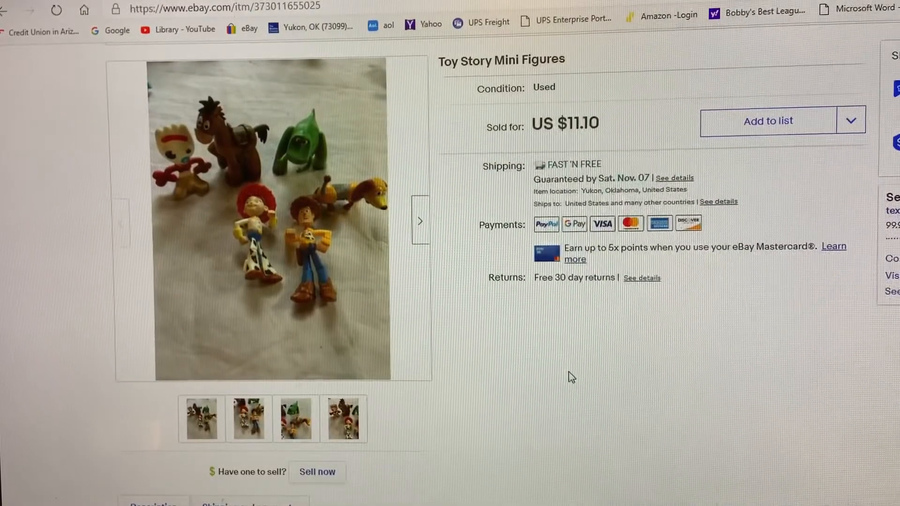
{"action": "mouse_move", "coordinate": [295, 286]}
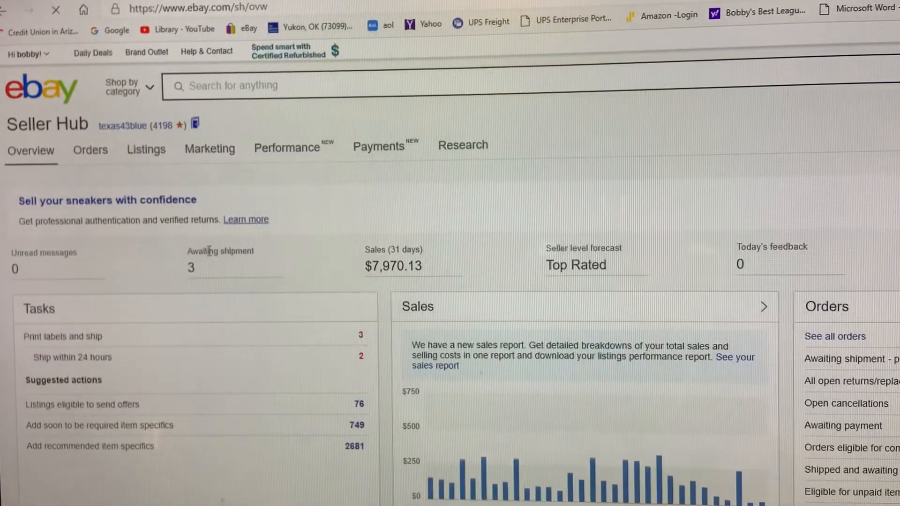
Step: Start a new Sale event + markdown promotion from Marketing > Promotions
{"action": "left_click", "coordinate": [146, 149]}
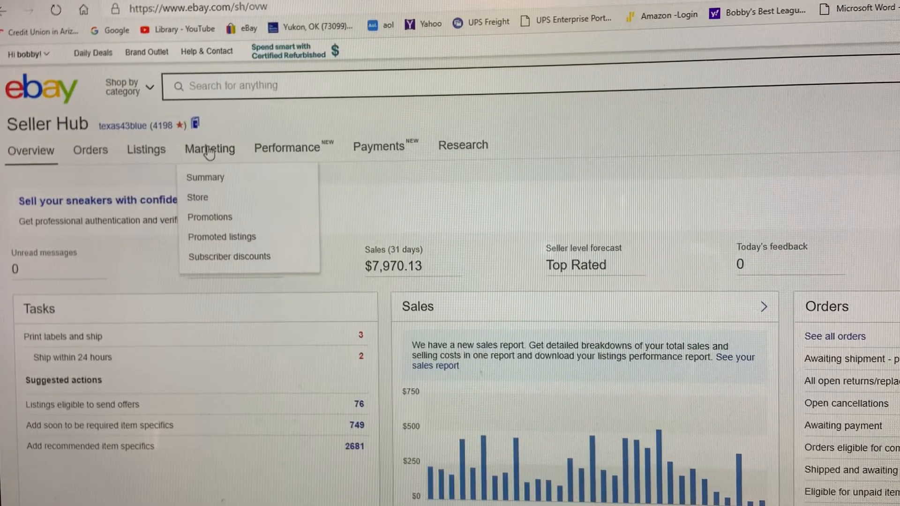
{"action": "mouse_move", "coordinate": [210, 217]}
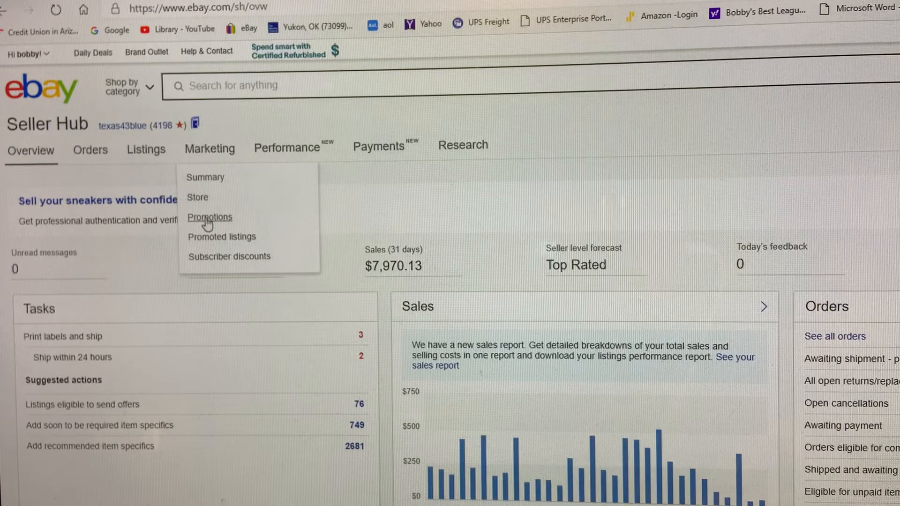
{"action": "left_click", "coordinate": [210, 217]}
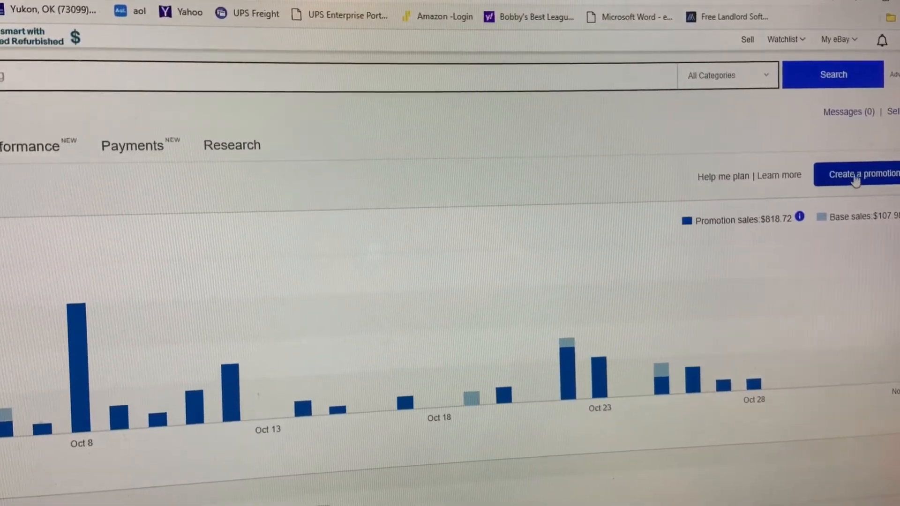
{"action": "left_click", "coordinate": [860, 174]}
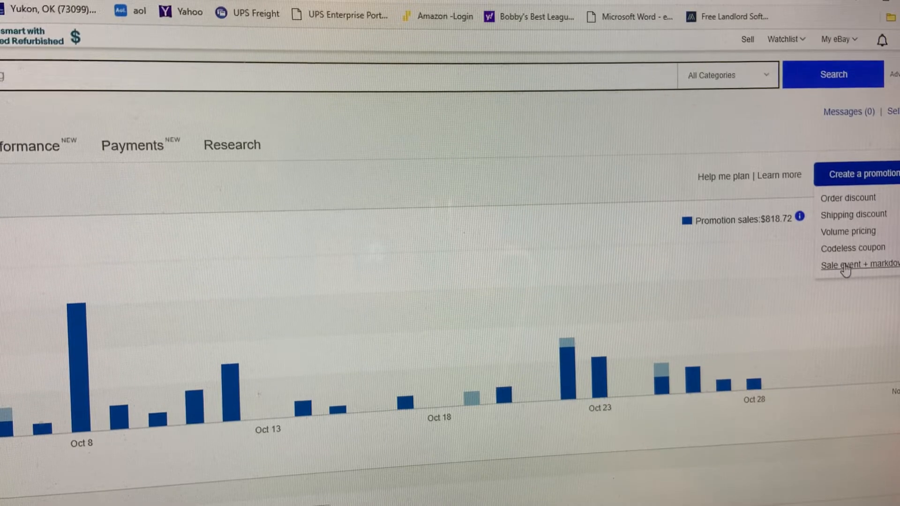
{"action": "left_click", "coordinate": [854, 264]}
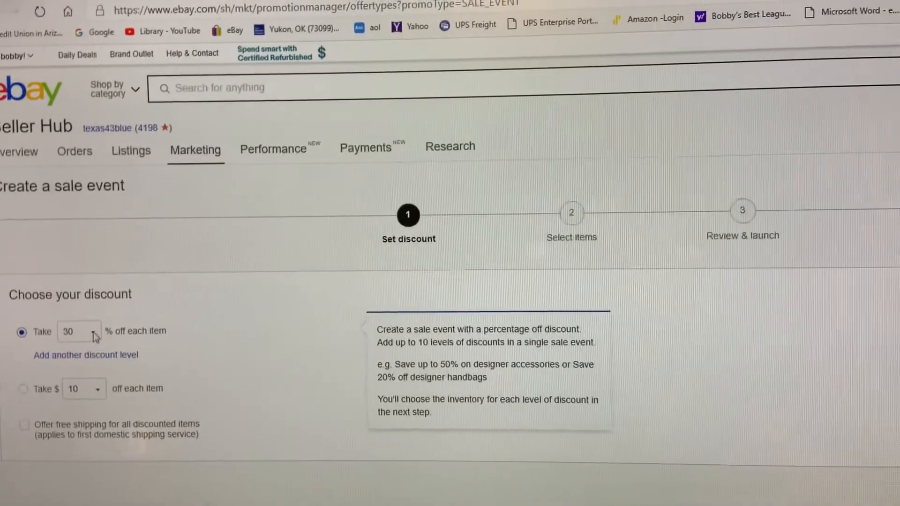
Step: Set the sale to take 15% off each item and continue to item selection
{"action": "left_click", "coordinate": [97, 331]}
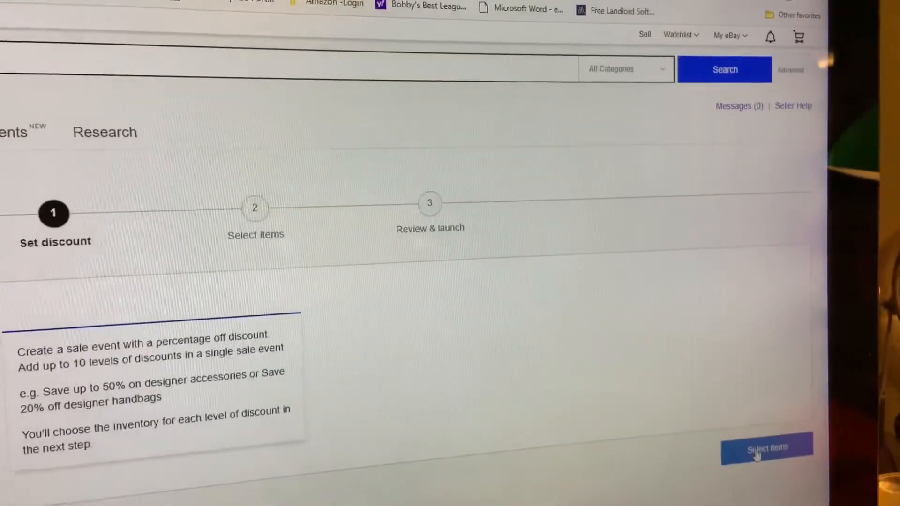
{"action": "left_click", "coordinate": [765, 450]}
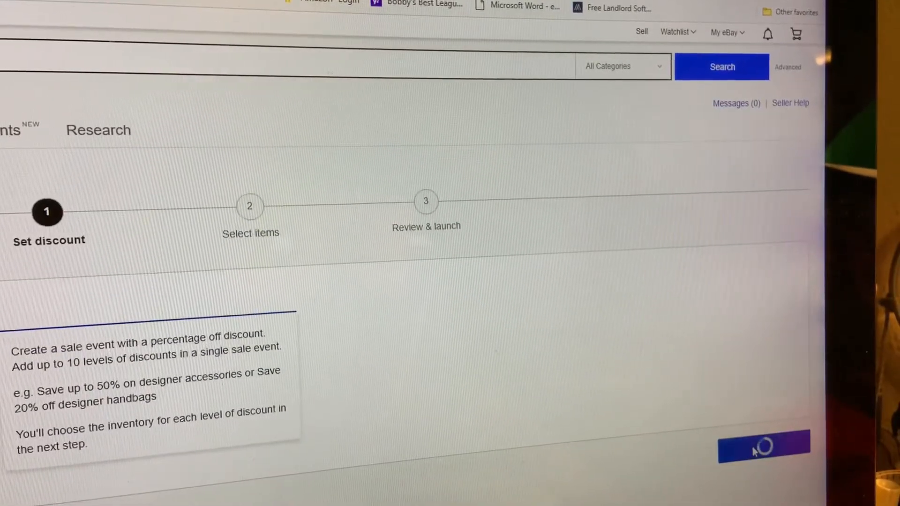
{"action": "left_click", "coordinate": [762, 443]}
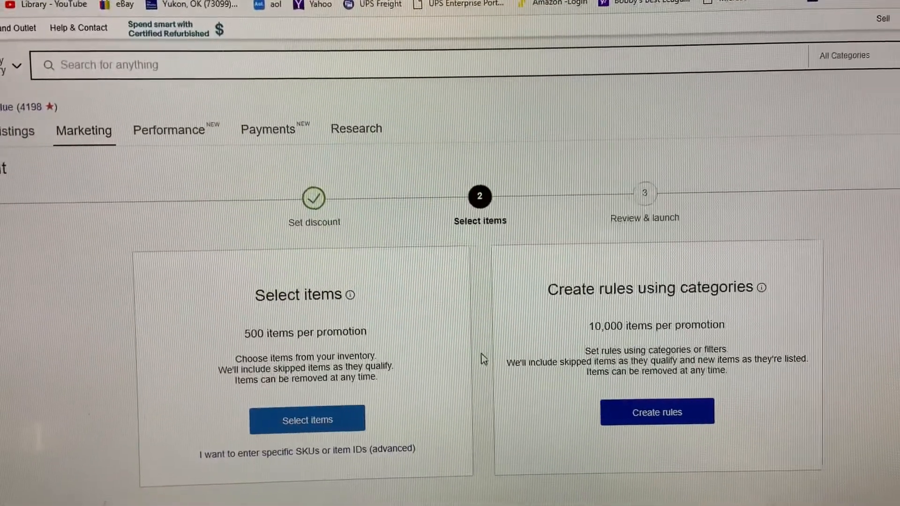
Step: Choose to hand-pick sale listings from the 3,489-item inventory
{"action": "left_click", "coordinate": [307, 420]}
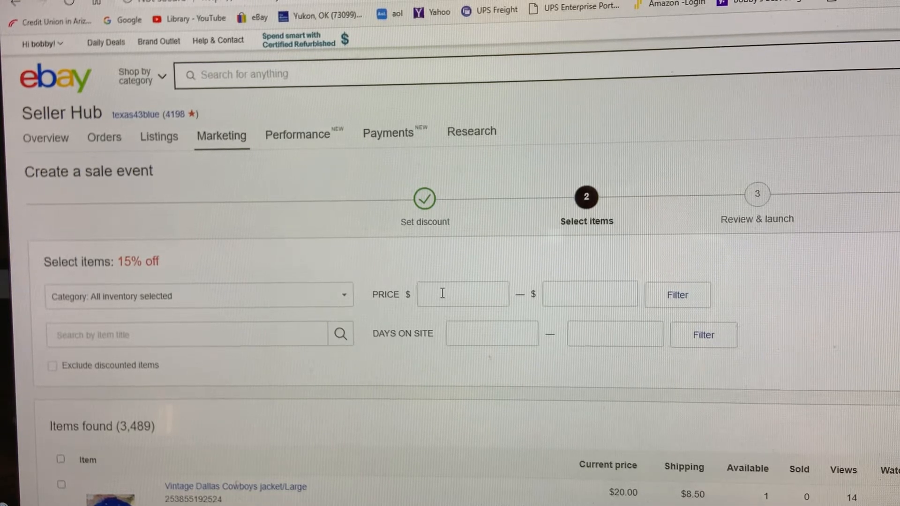
Step: Filter the candidate items to prices between $15 and $200
{"action": "left_click", "coordinate": [462, 293]}
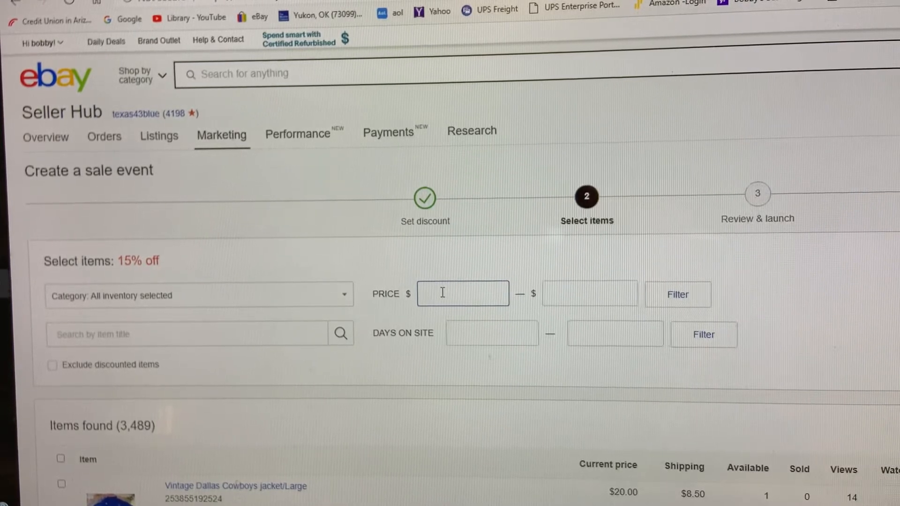
{"action": "type", "text": "1"}
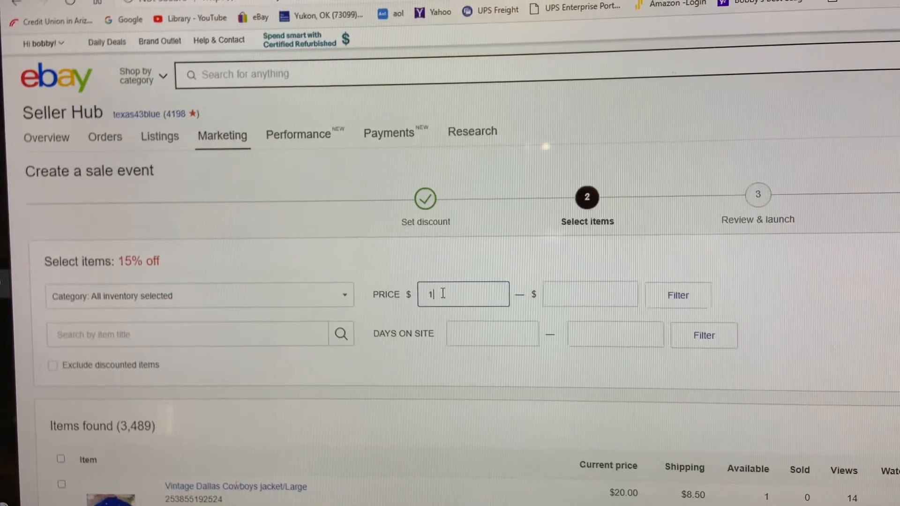
{"action": "type", "text": "5"}
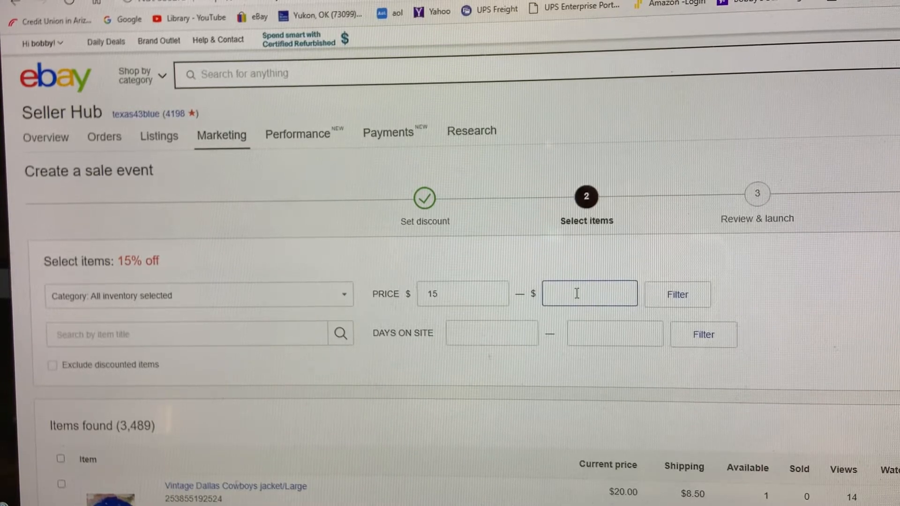
{"action": "left_click", "coordinate": [589, 293]}
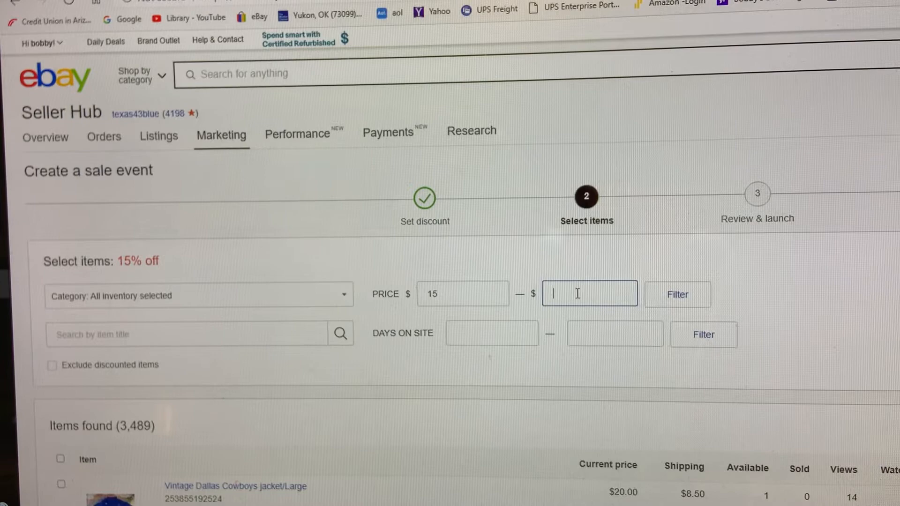
{"action": "type", "text": "200"}
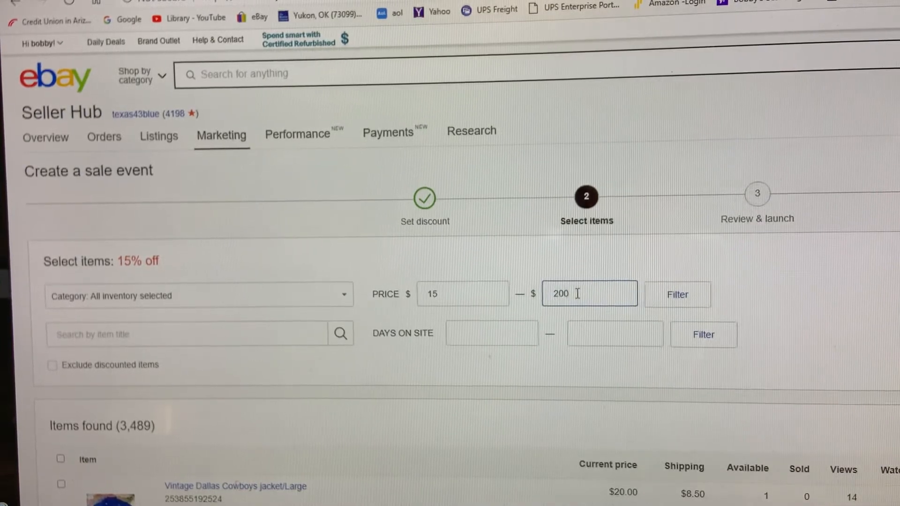
{"action": "left_click", "coordinate": [677, 294]}
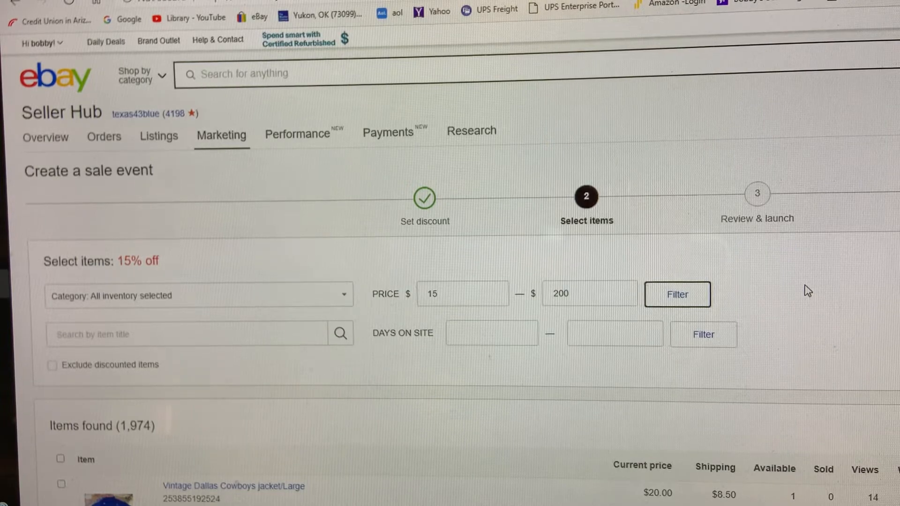
{"action": "mouse_move", "coordinate": [848, 304]}
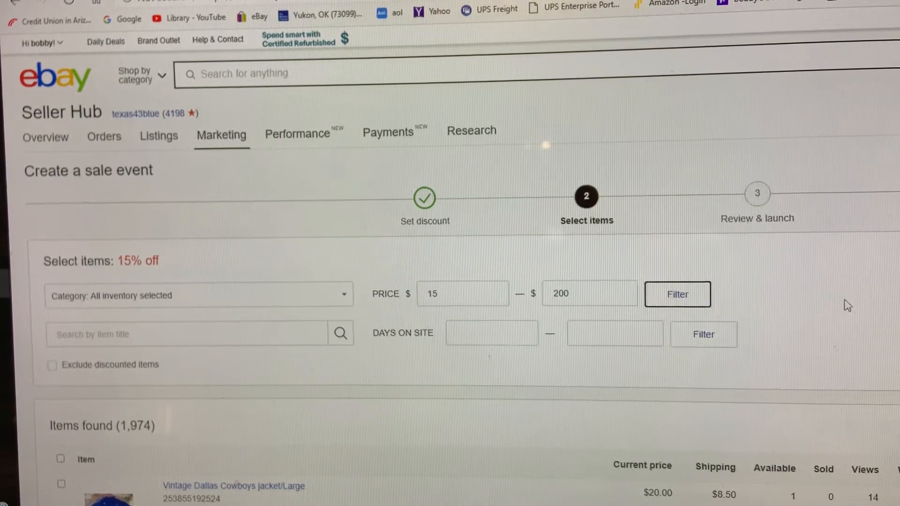
Step: Filter the list further to items on site 30 to 1000 days
{"action": "left_click", "coordinate": [491, 333]}
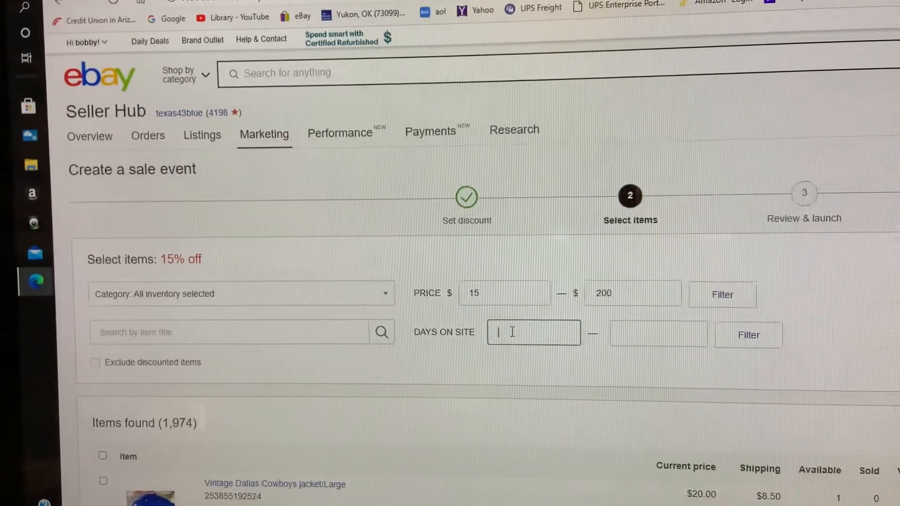
{"action": "type", "text": "30"}
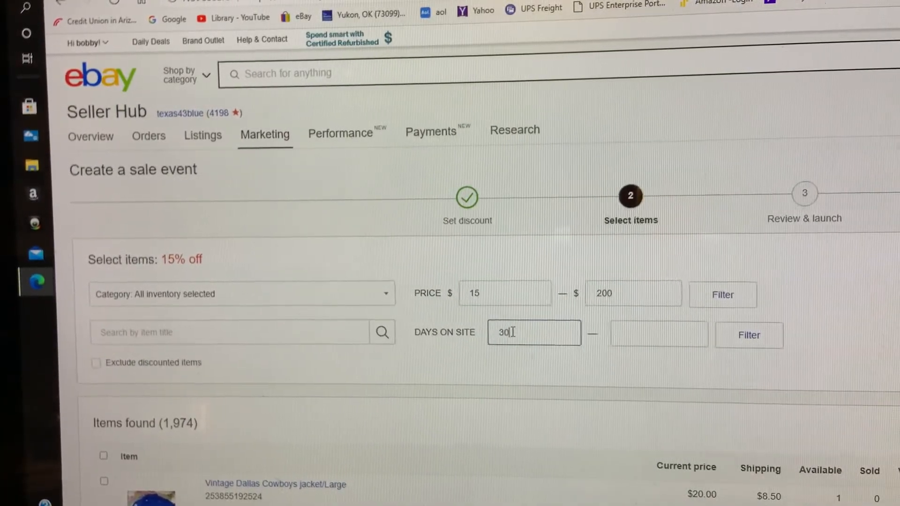
{"action": "left_click", "coordinate": [659, 334]}
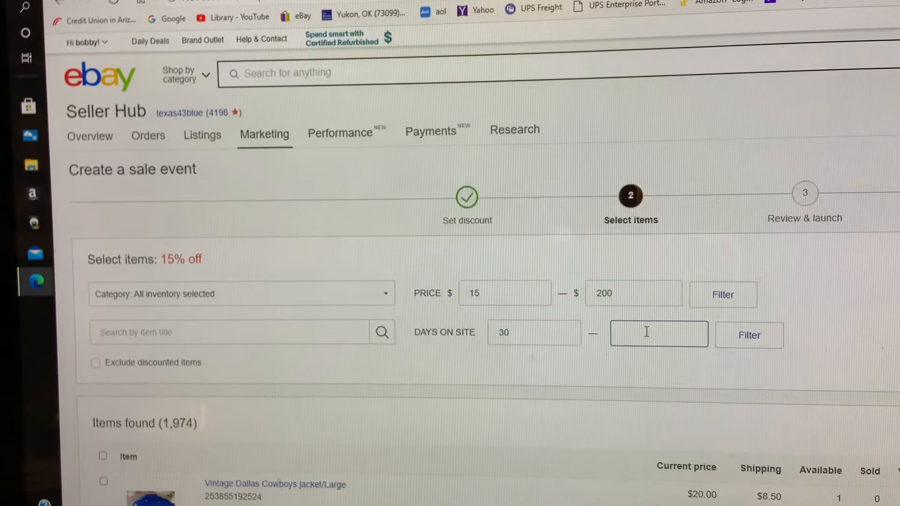
{"action": "type", "text": "1000"}
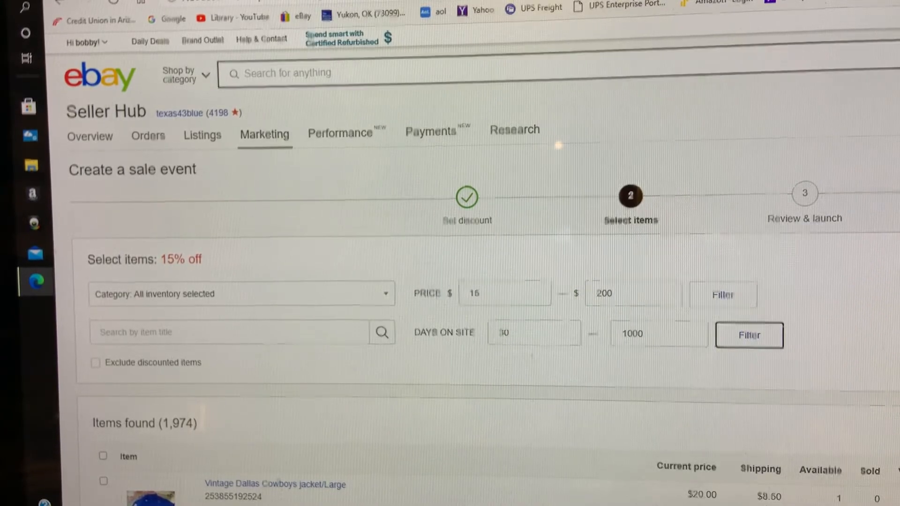
{"action": "left_click", "coordinate": [748, 335]}
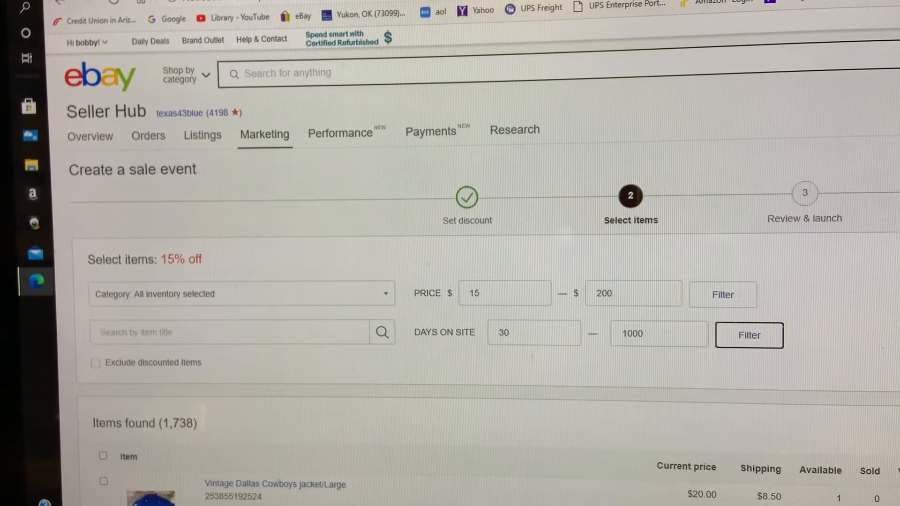
{"action": "scroll", "scroll_direction": "down", "scroll_amount": 3}
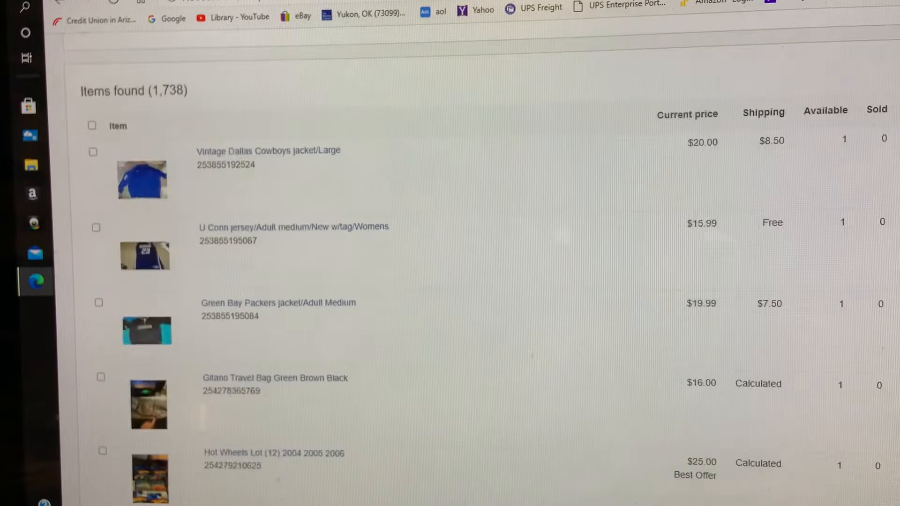
{"action": "scroll", "scroll_direction": "down", "scroll_amount": 3}
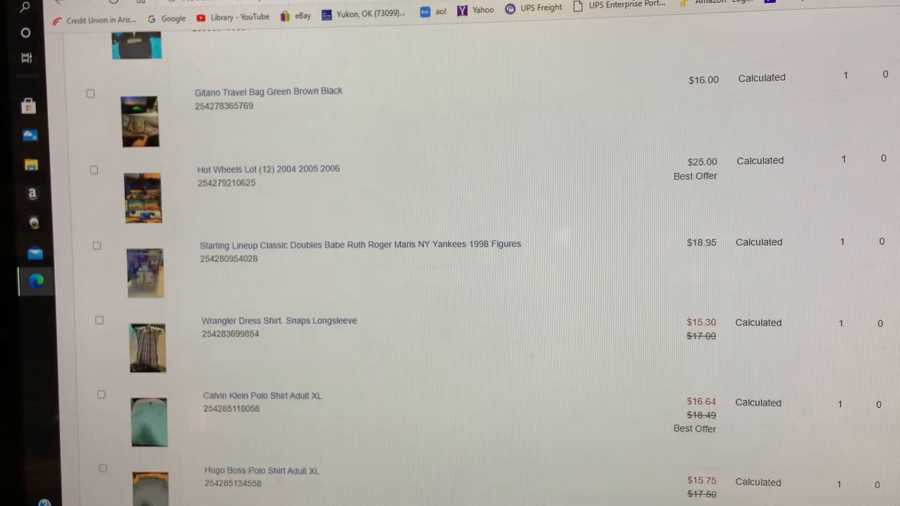
{"action": "scroll", "scroll_direction": "down", "scroll_amount": 3}
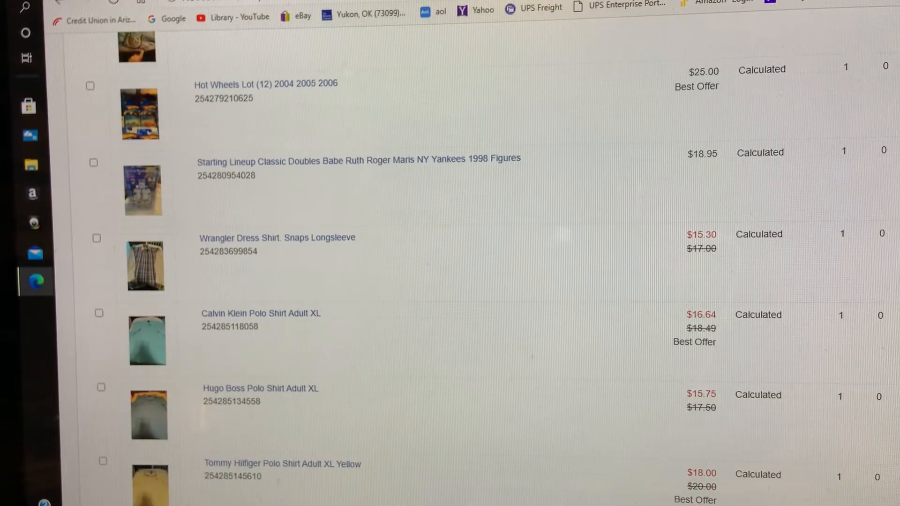
{"action": "mouse_move", "coordinate": [656, 146]}
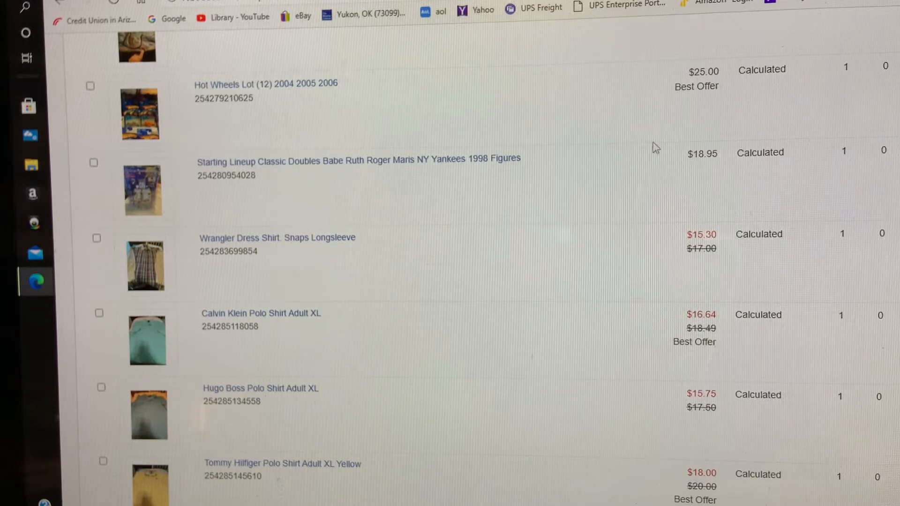
{"action": "mouse_move", "coordinate": [754, 199]}
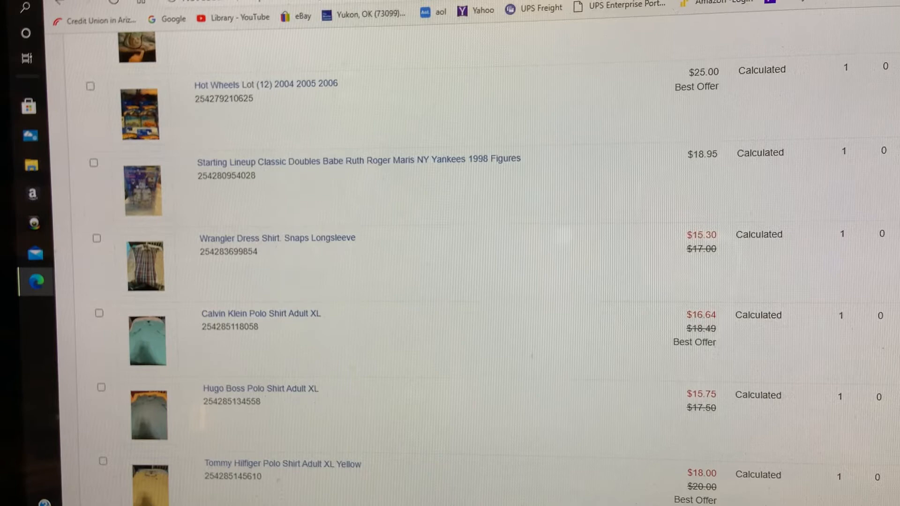
{"action": "scroll", "scroll_direction": "down", "scroll_amount": 3}
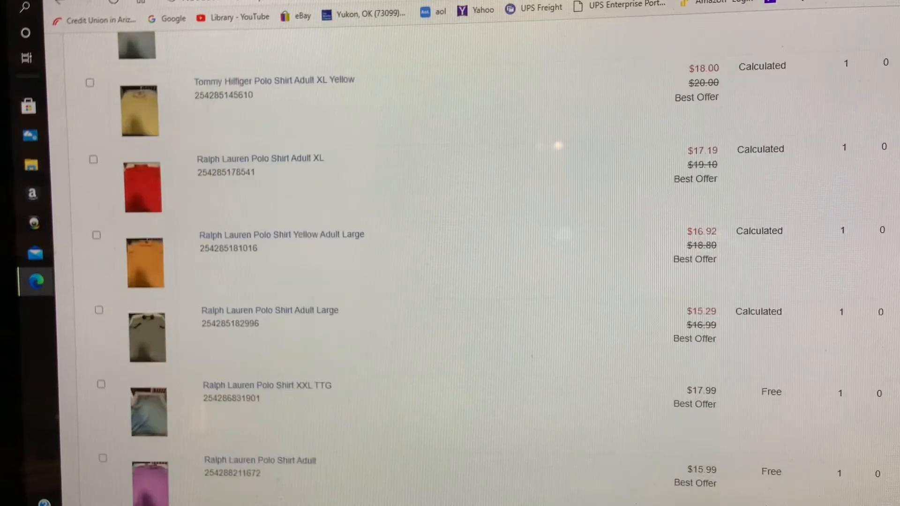
{"action": "scroll", "scroll_direction": "down", "scroll_amount": 3}
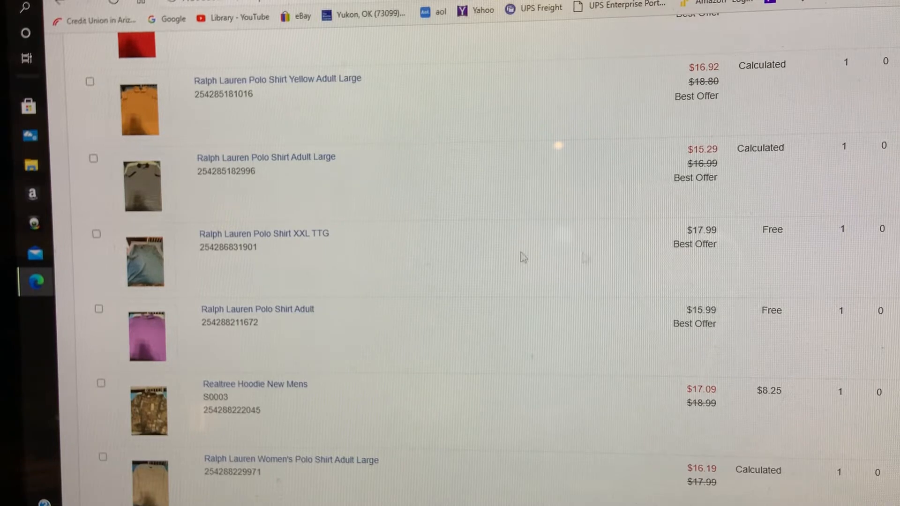
{"action": "mouse_move", "coordinate": [279, 248]}
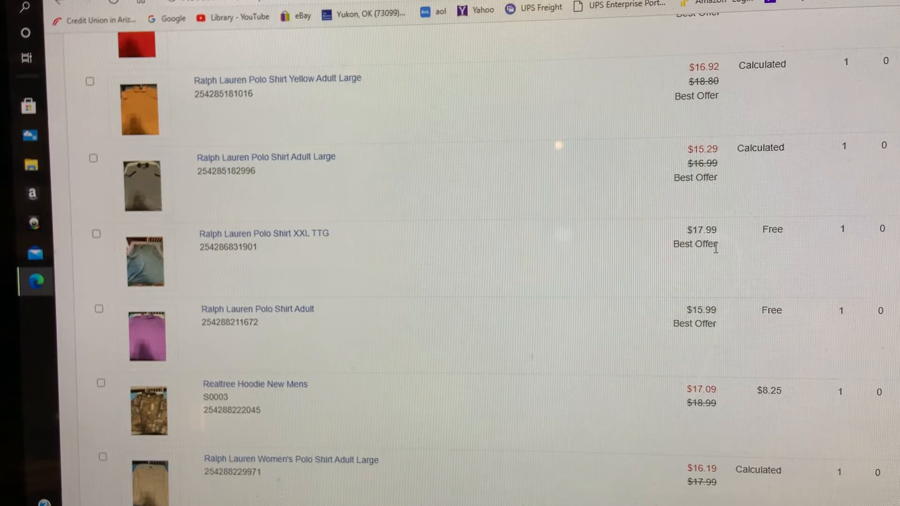
{"action": "mouse_move", "coordinate": [507, 280]}
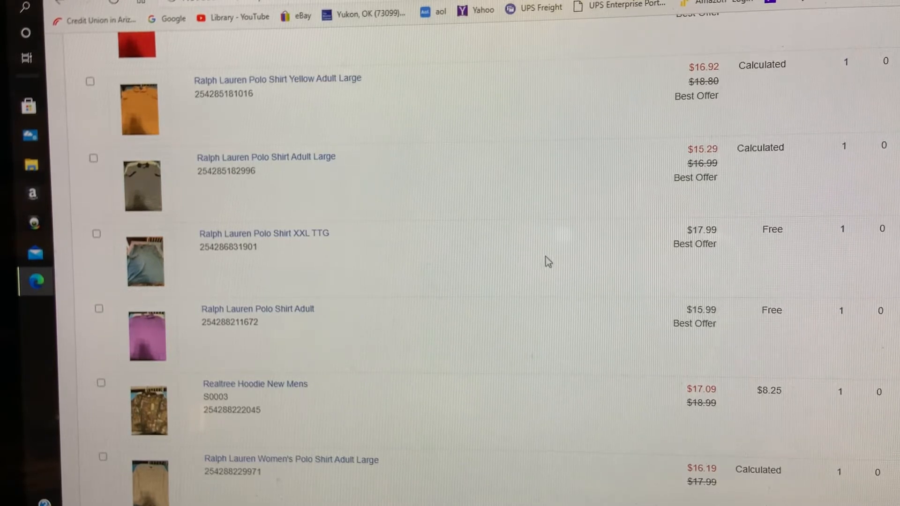
{"action": "mouse_move", "coordinate": [568, 258]}
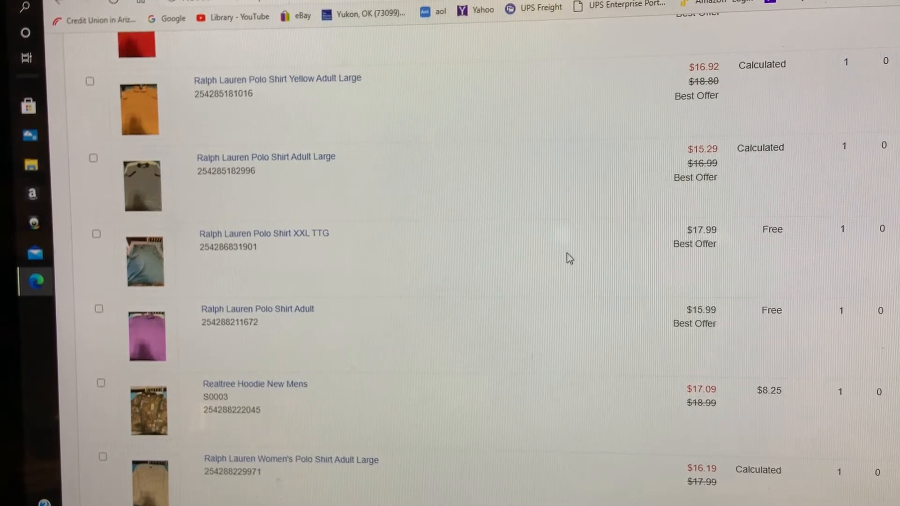
{"action": "mouse_move", "coordinate": [548, 254]}
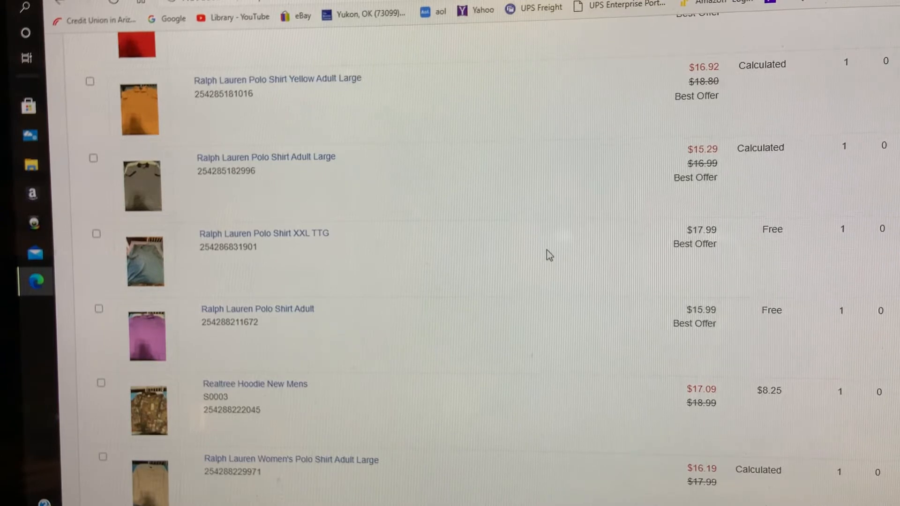
{"action": "mouse_move", "coordinate": [522, 256]}
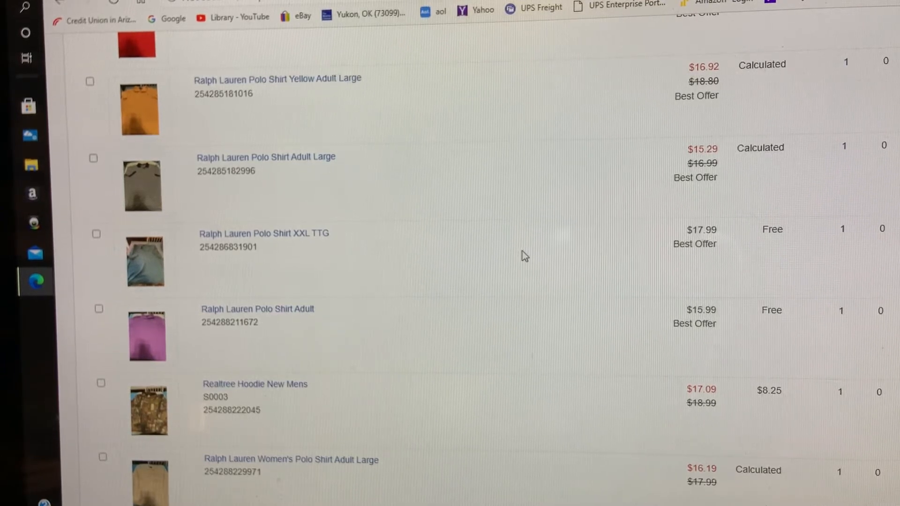
{"action": "mouse_move", "coordinate": [434, 250]}
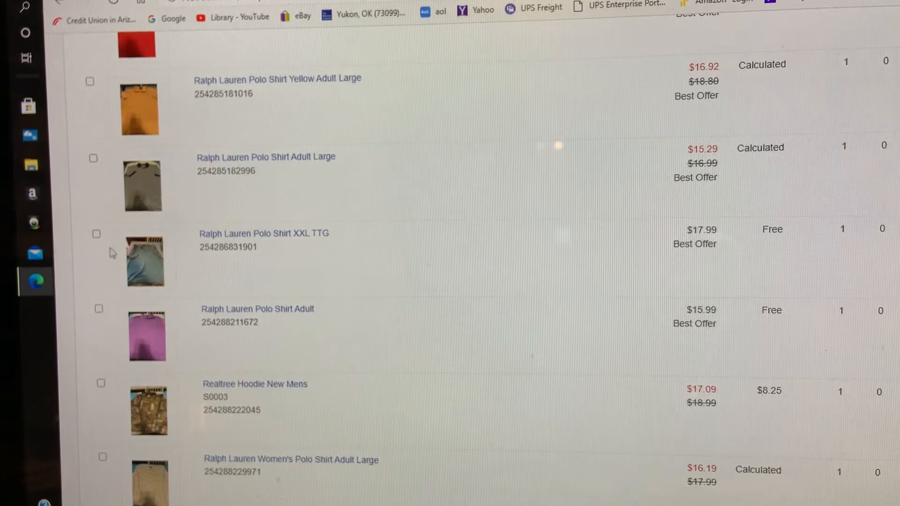
Step: Select the Ralph Lauren shirts: XXL polo, flannel and several dress shirts
{"action": "left_click", "coordinate": [96, 234]}
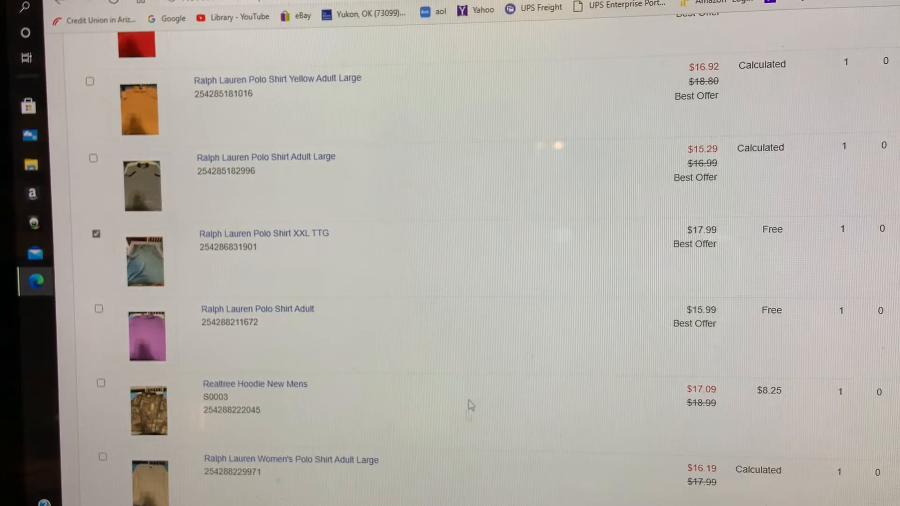
{"action": "mouse_move", "coordinate": [512, 386]}
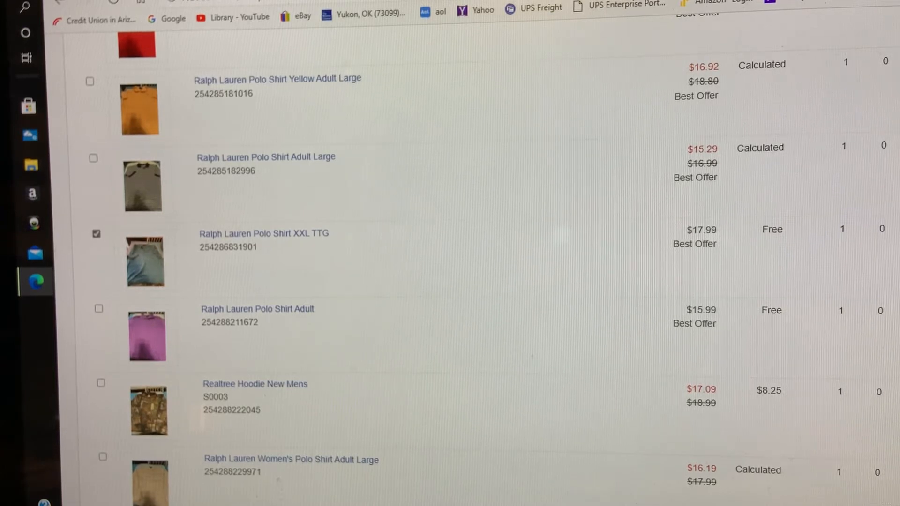
{"action": "scroll", "scroll_direction": "down", "scroll_amount": 3}
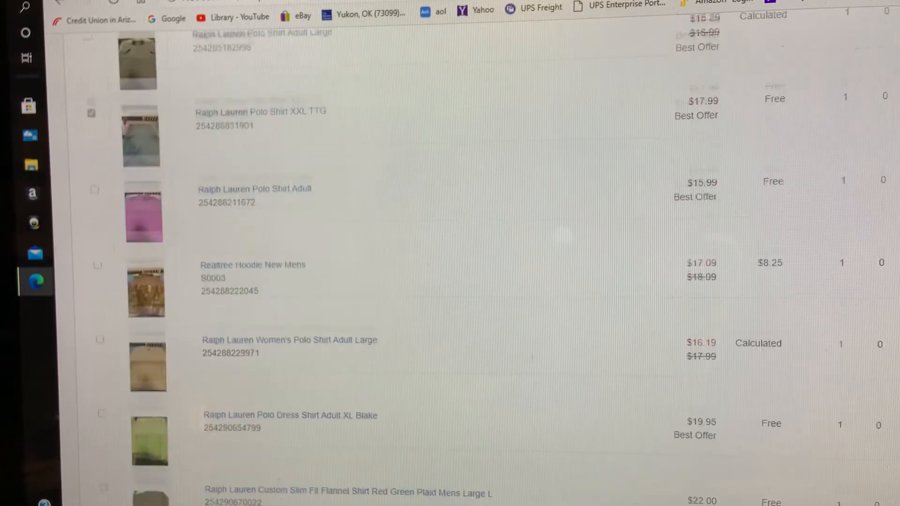
{"action": "scroll", "scroll_direction": "down", "scroll_amount": 3}
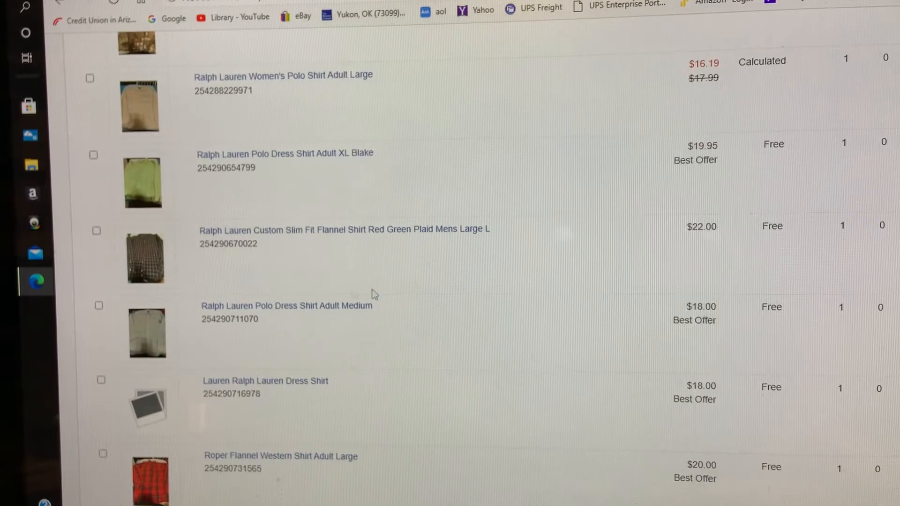
{"action": "mouse_move", "coordinate": [95, 174]}
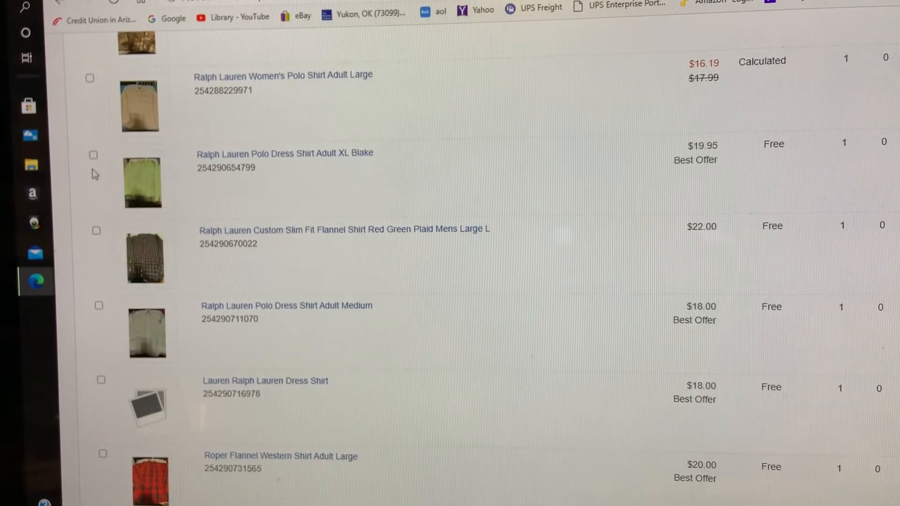
{"action": "left_click", "coordinate": [93, 155]}
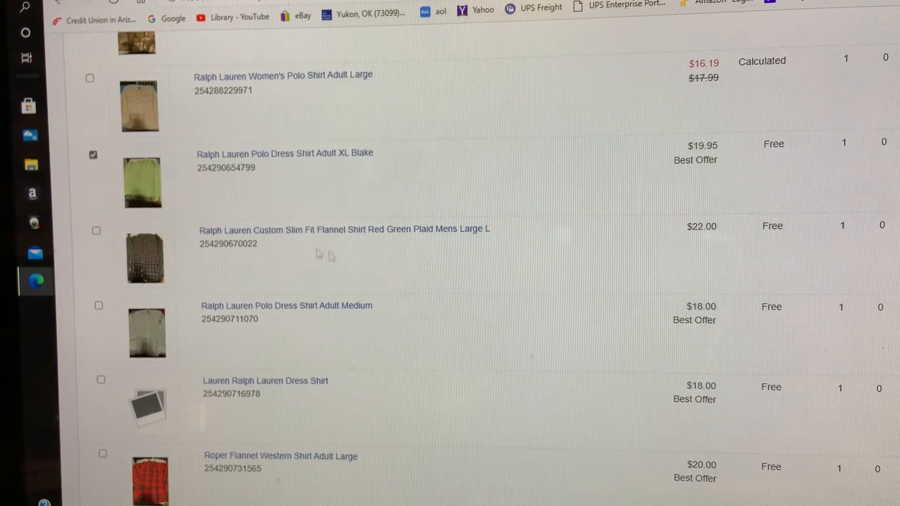
{"action": "mouse_move", "coordinate": [95, 232]}
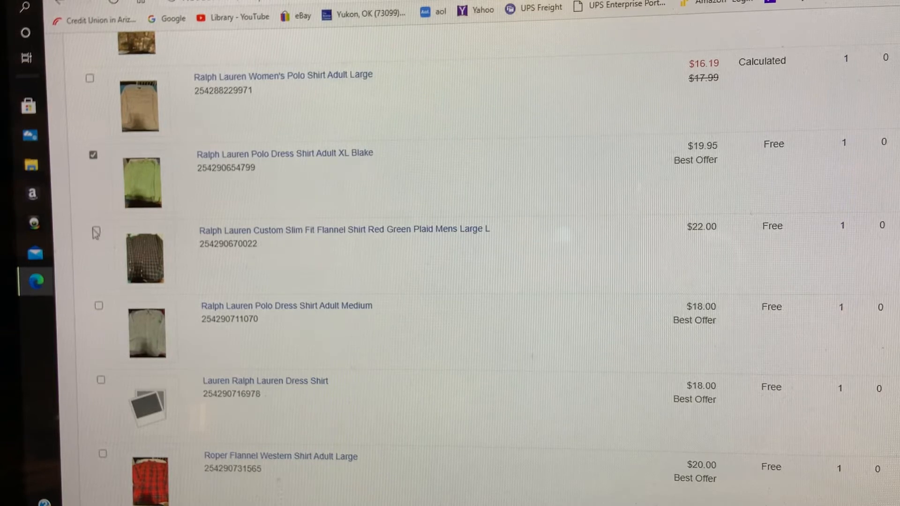
{"action": "left_click", "coordinate": [95, 230]}
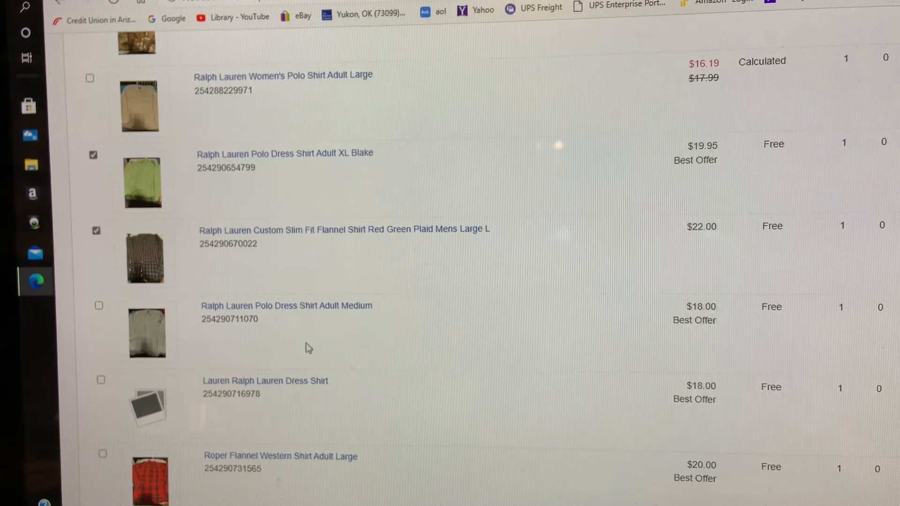
{"action": "left_click", "coordinate": [98, 305]}
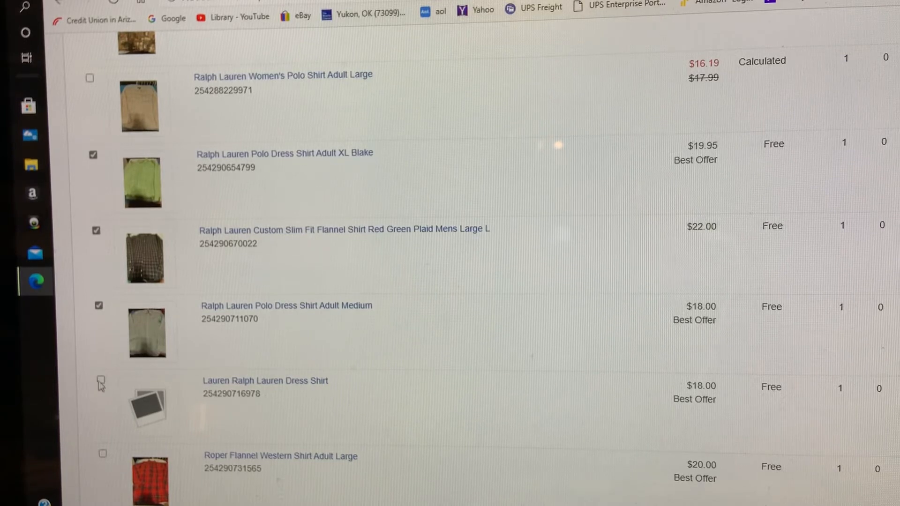
{"action": "left_click", "coordinate": [99, 383]}
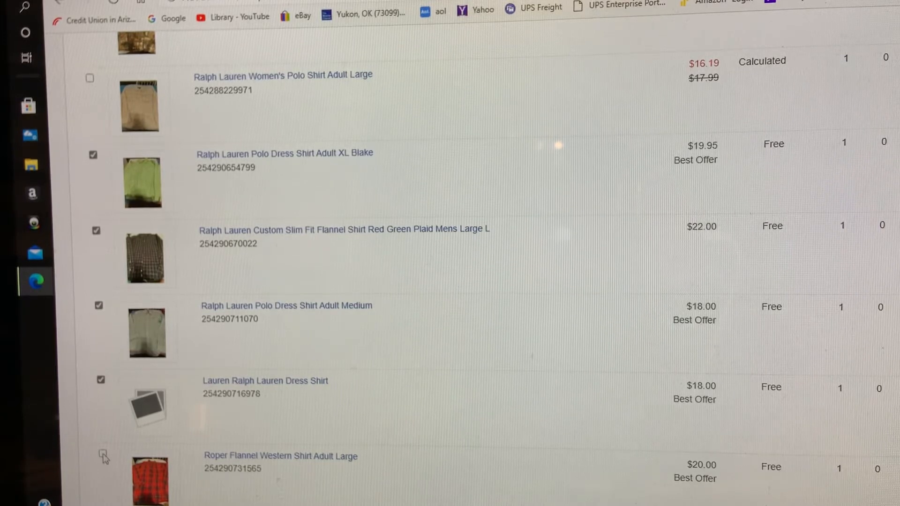
{"action": "left_click", "coordinate": [102, 453]}
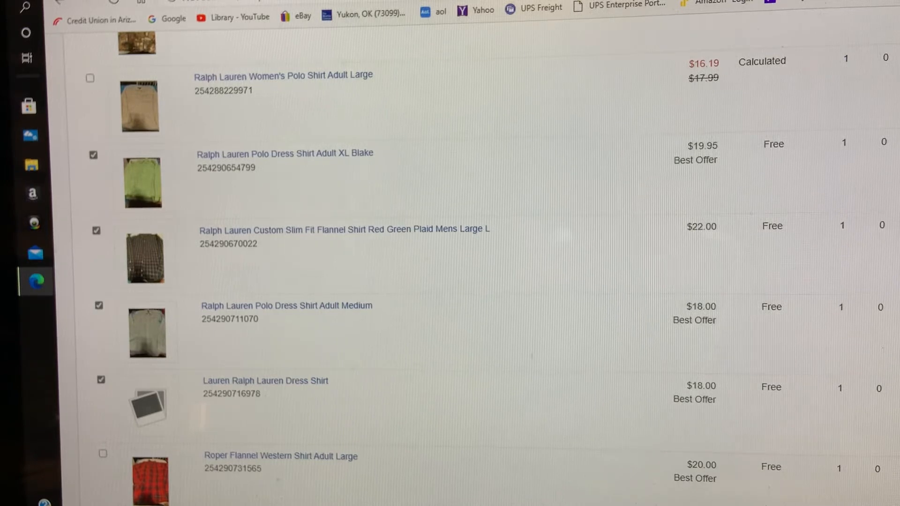
Step: Select the Levis 505 jeans, Lee Way trucker cap and 21 Men black boots
{"action": "scroll", "scroll_direction": "down", "scroll_amount": 3}
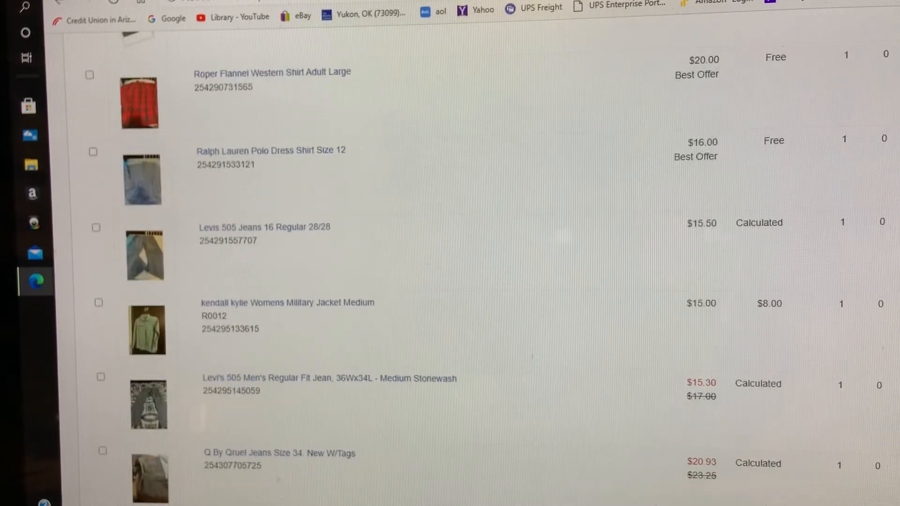
{"action": "scroll", "scroll_direction": "down", "scroll_amount": 3}
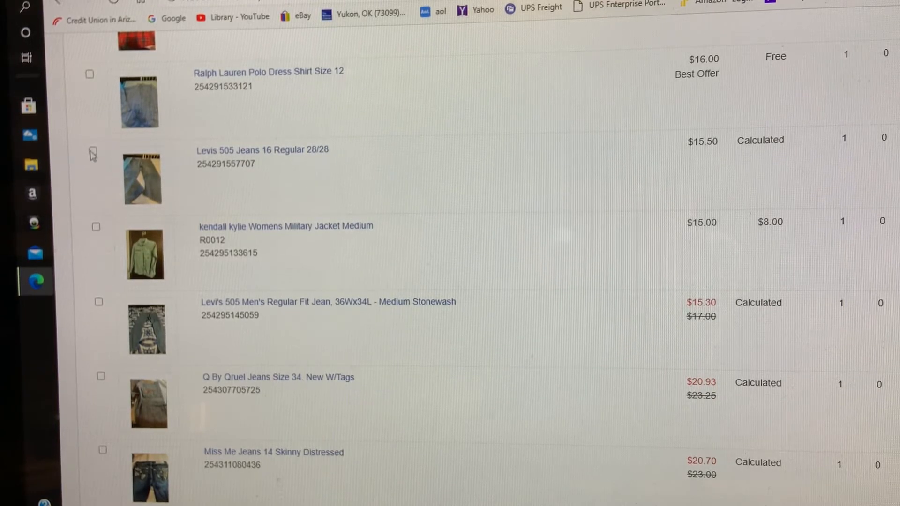
{"action": "left_click", "coordinate": [92, 151]}
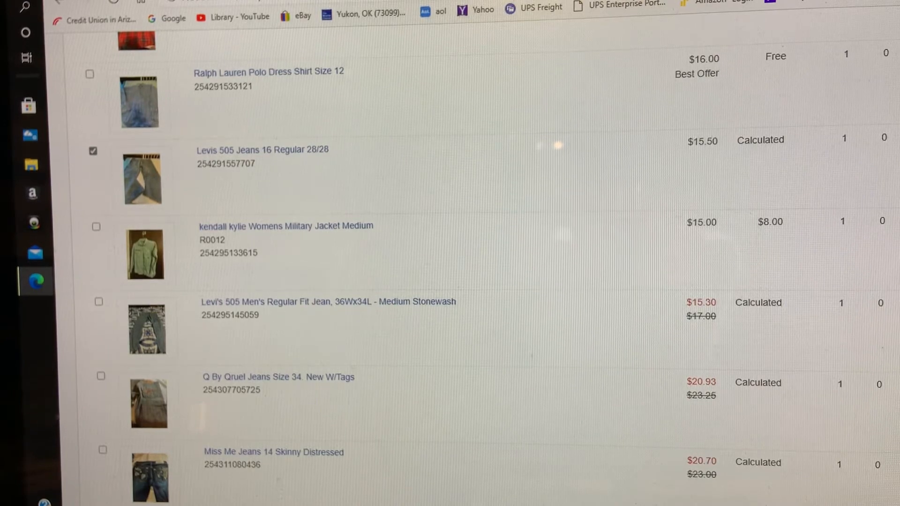
{"action": "scroll", "scroll_direction": "down", "scroll_amount": 3}
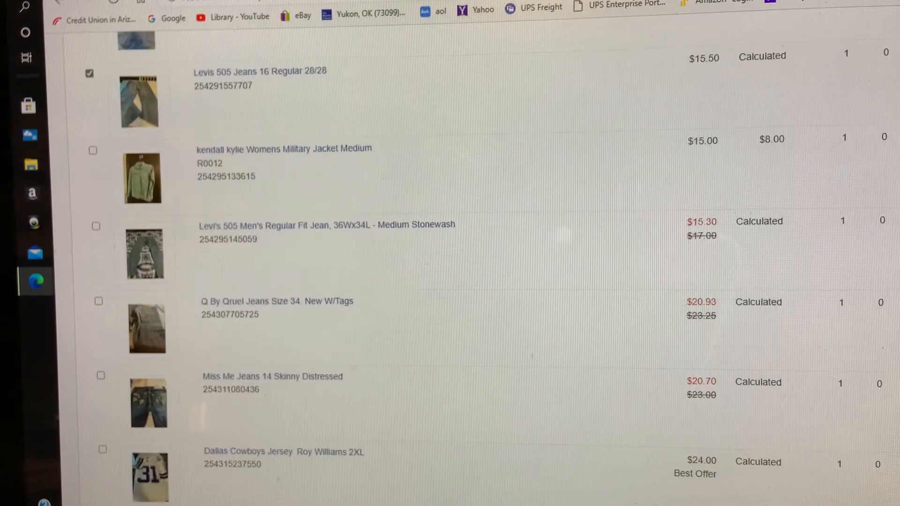
{"action": "scroll", "scroll_direction": "down", "scroll_amount": 3}
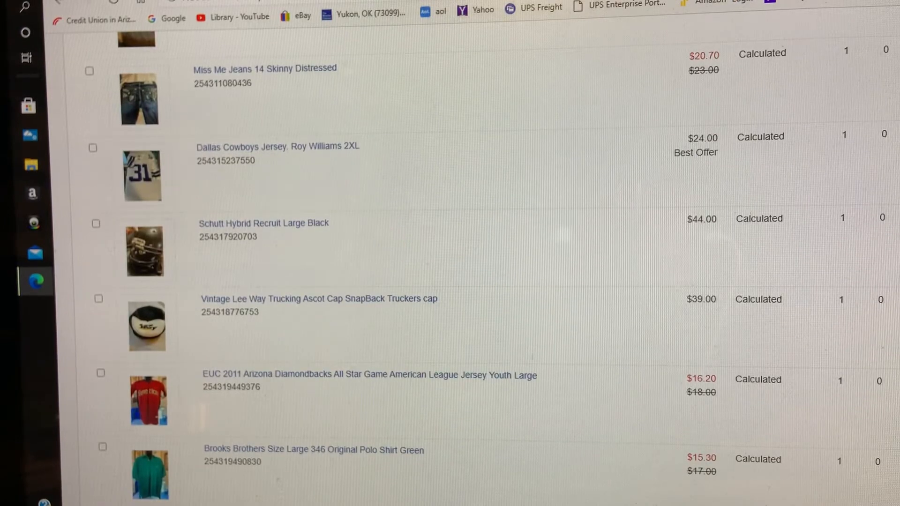
{"action": "scroll", "scroll_direction": "down", "scroll_amount": 3}
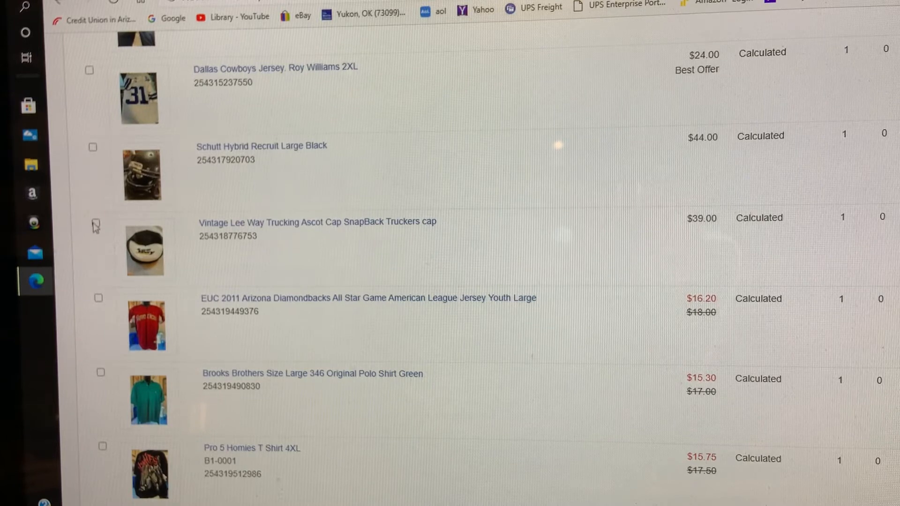
{"action": "left_click", "coordinate": [95, 224]}
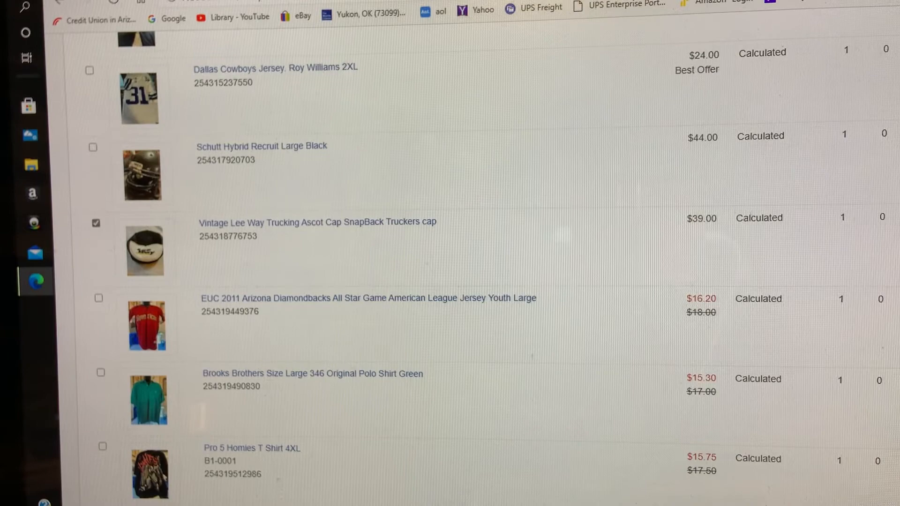
{"action": "scroll", "scroll_direction": "down", "scroll_amount": 3}
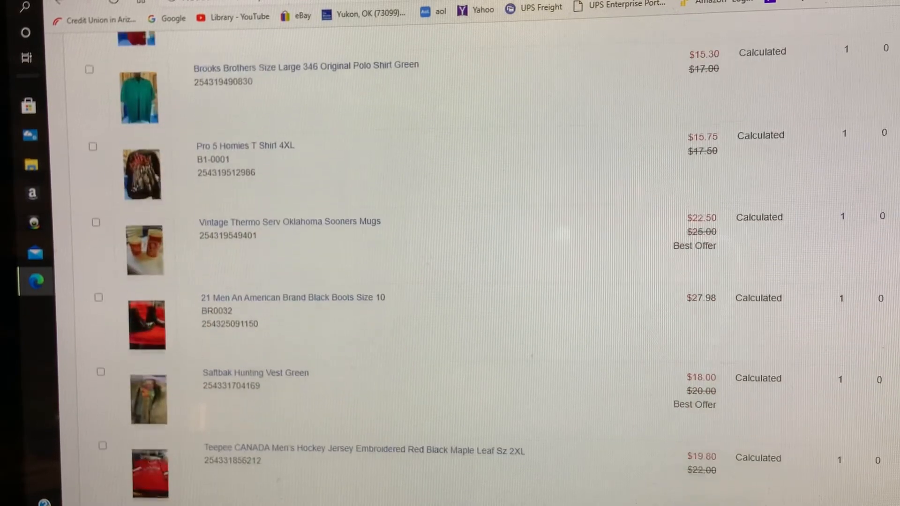
{"action": "scroll", "scroll_direction": "down", "scroll_amount": 3}
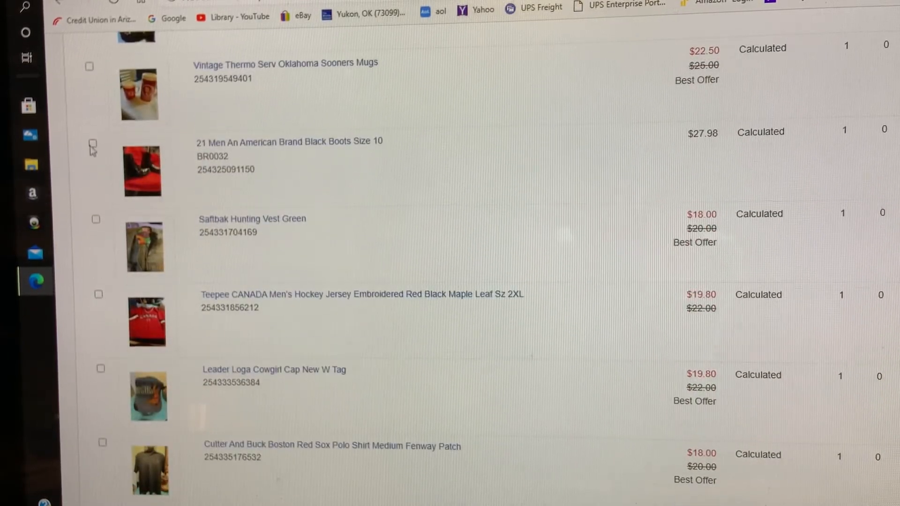
{"action": "left_click", "coordinate": [92, 143]}
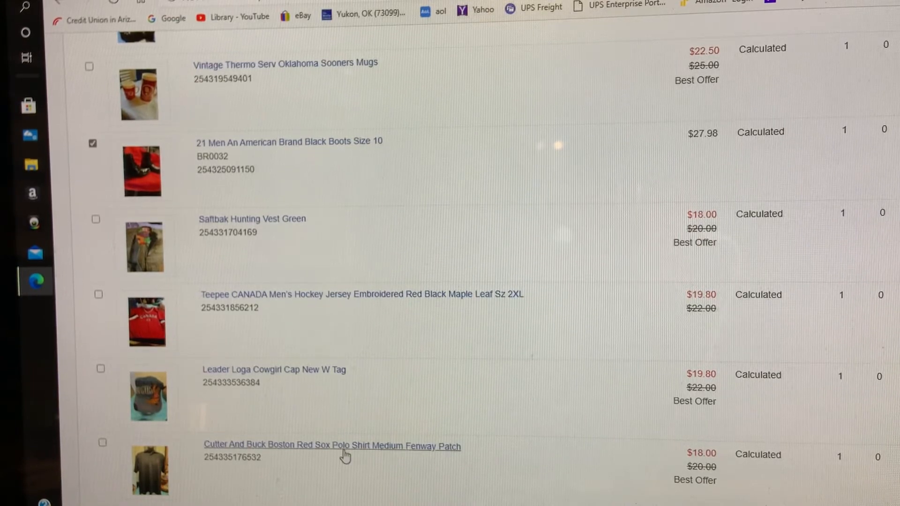
Step: Select the Oklahoma City Blazers hockey jersey and Primal Wear Red Rider cycling jersey
{"action": "scroll", "scroll_direction": "down", "scroll_amount": 3}
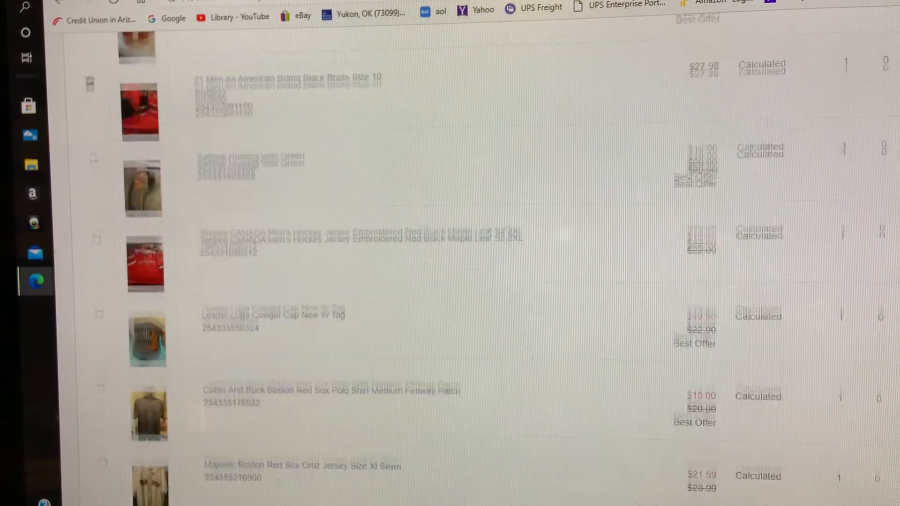
{"action": "scroll", "scroll_direction": "down", "scroll_amount": 3}
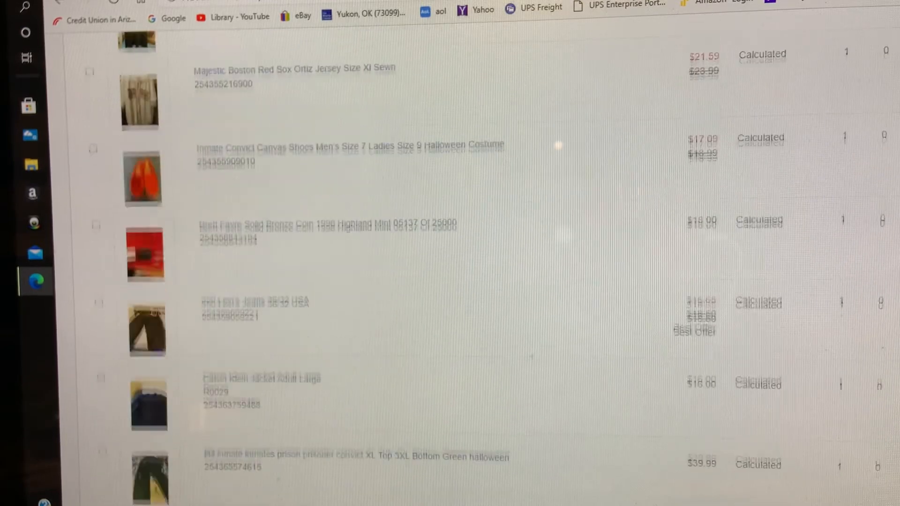
{"action": "scroll", "scroll_direction": "down", "scroll_amount": 3}
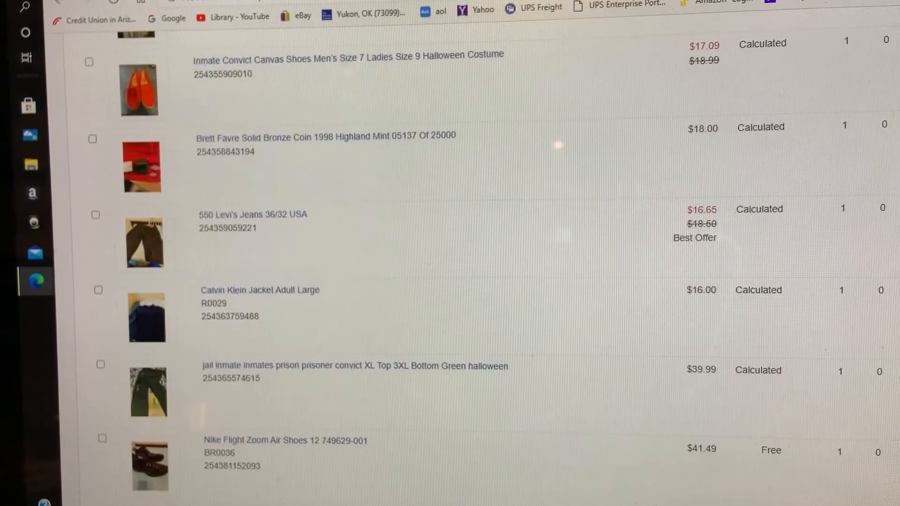
{"action": "scroll", "scroll_direction": "down", "scroll_amount": 3}
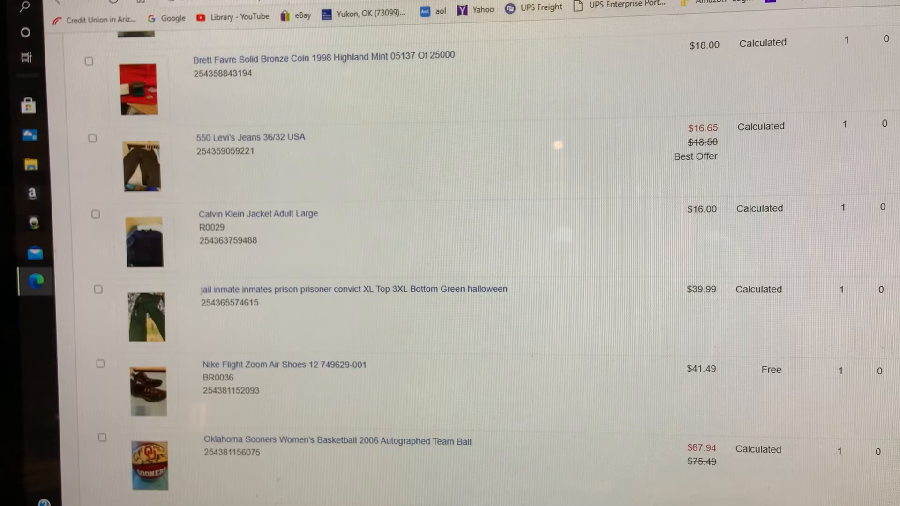
{"action": "scroll", "scroll_direction": "down", "scroll_amount": 3}
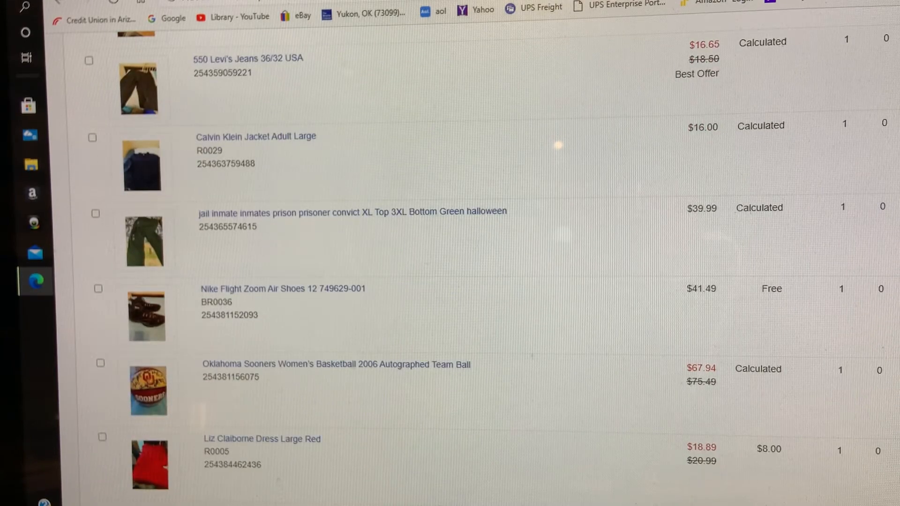
{"action": "scroll", "scroll_direction": "down", "scroll_amount": 3}
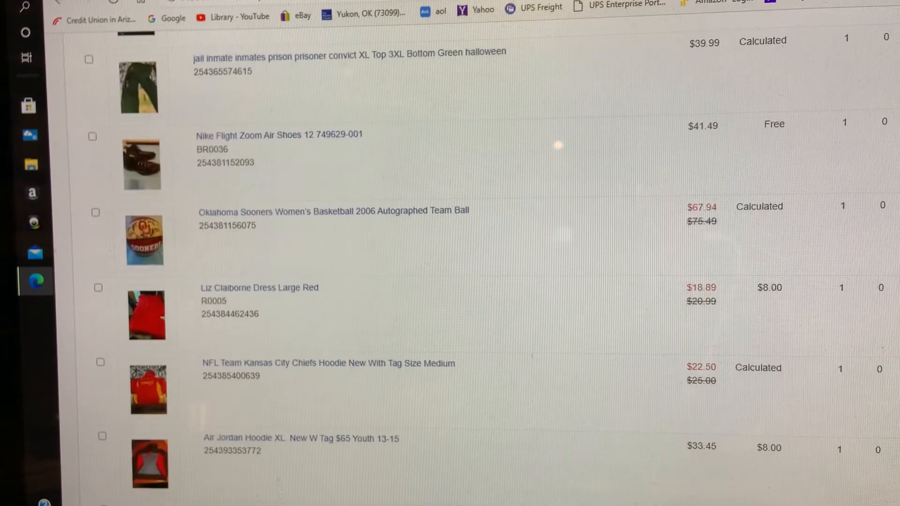
{"action": "scroll", "scroll_direction": "down", "scroll_amount": 3}
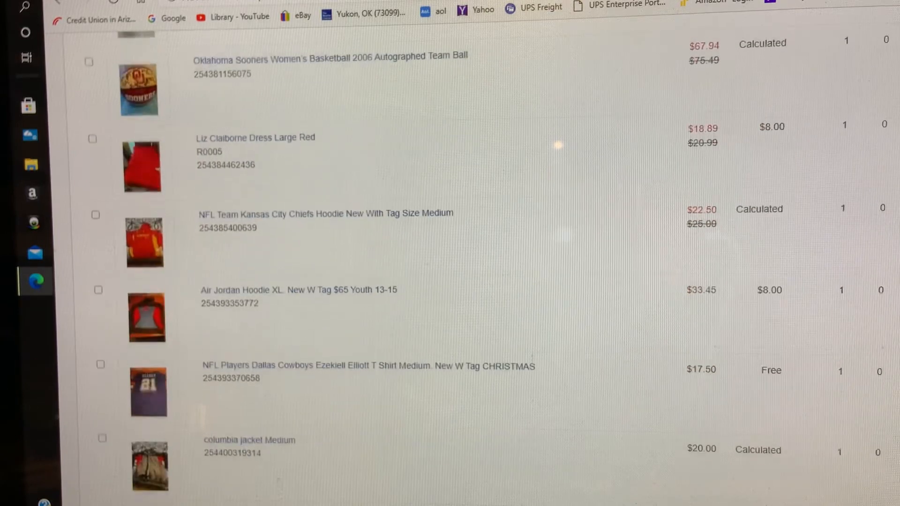
{"action": "scroll", "scroll_direction": "down", "scroll_amount": 3}
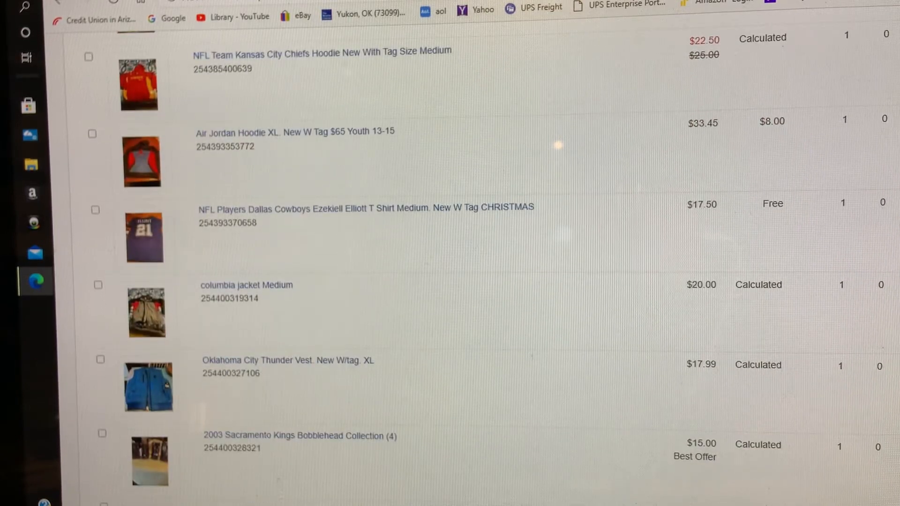
{"action": "scroll", "scroll_direction": "down", "scroll_amount": 3}
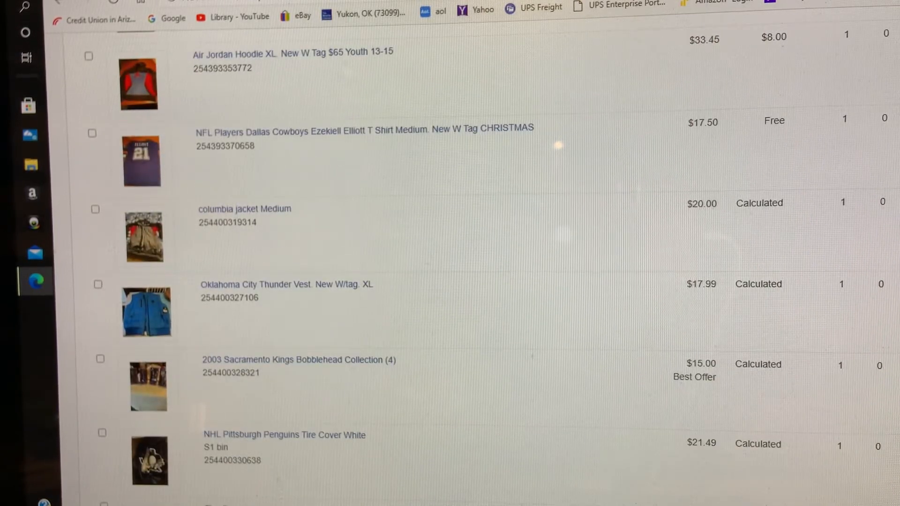
{"action": "scroll", "scroll_direction": "down", "scroll_amount": 3}
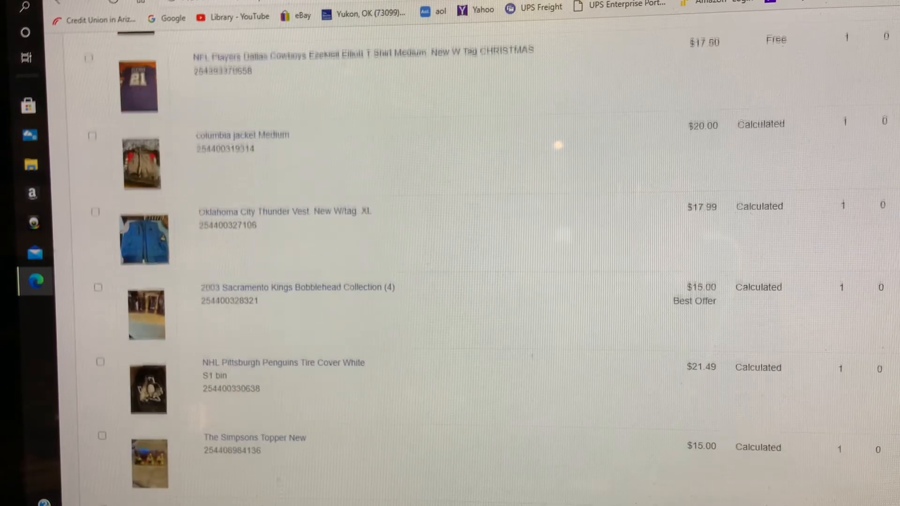
{"action": "scroll", "scroll_direction": "down", "scroll_amount": 3}
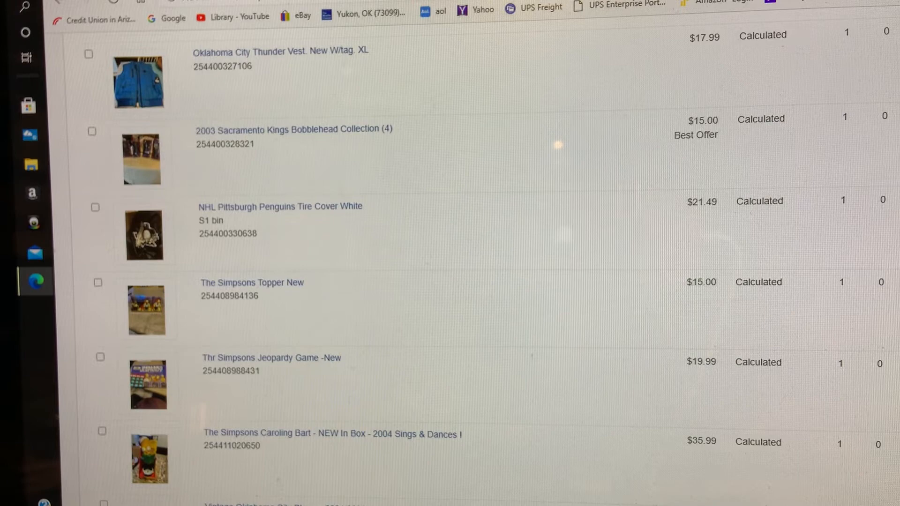
{"action": "scroll", "scroll_direction": "down", "scroll_amount": 3}
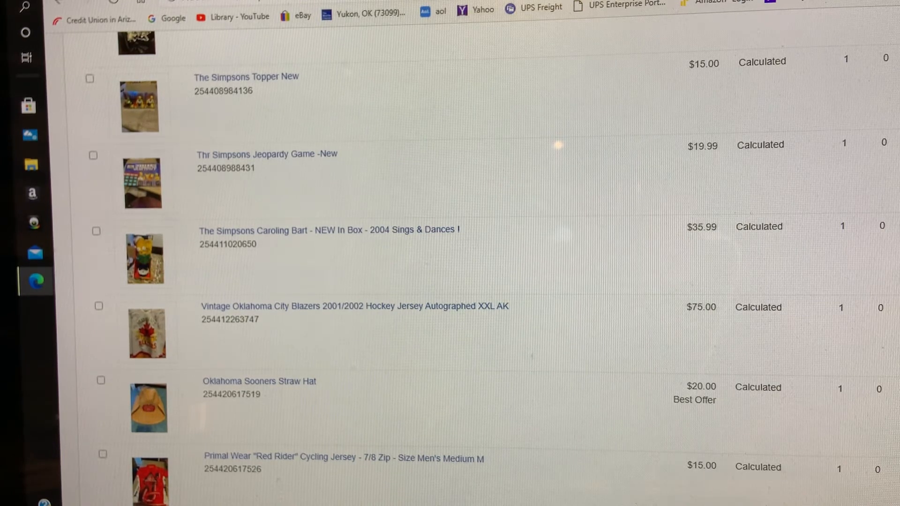
{"action": "scroll", "scroll_direction": "down", "scroll_amount": 3}
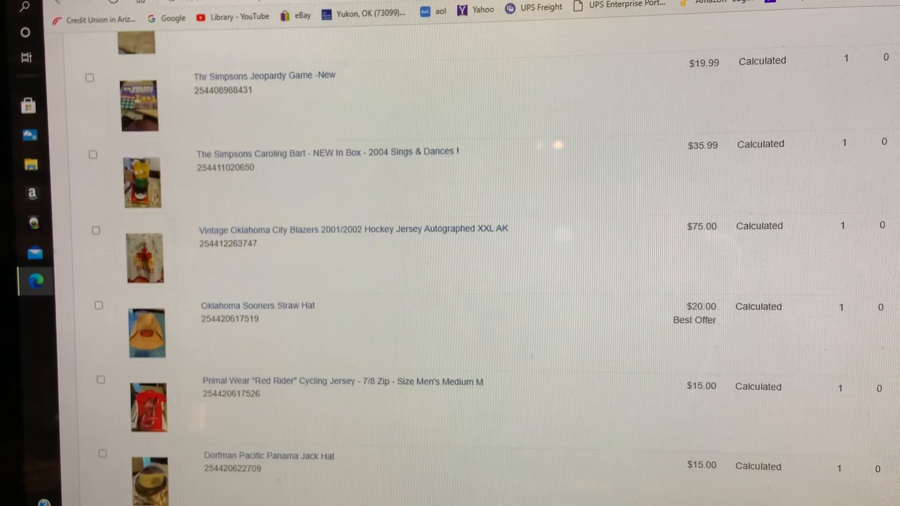
{"action": "scroll", "scroll_direction": "down", "scroll_amount": 3}
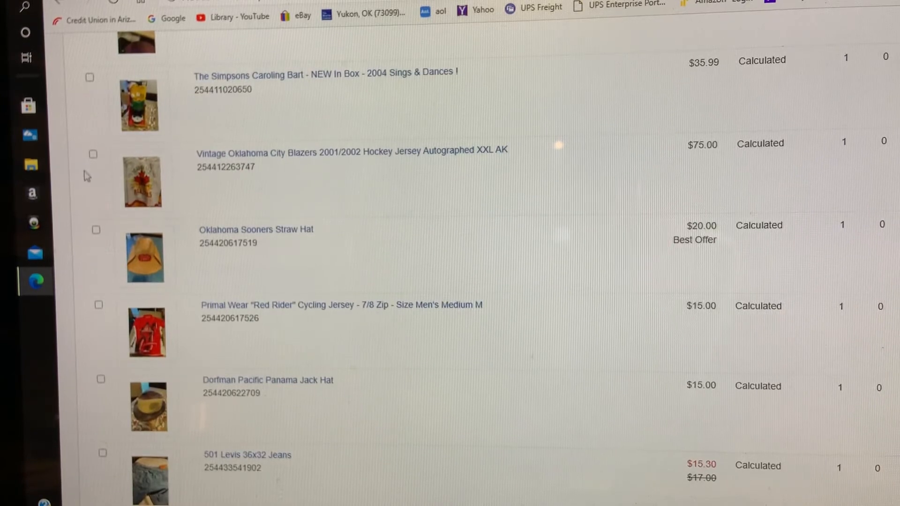
{"action": "left_click", "coordinate": [92, 154]}
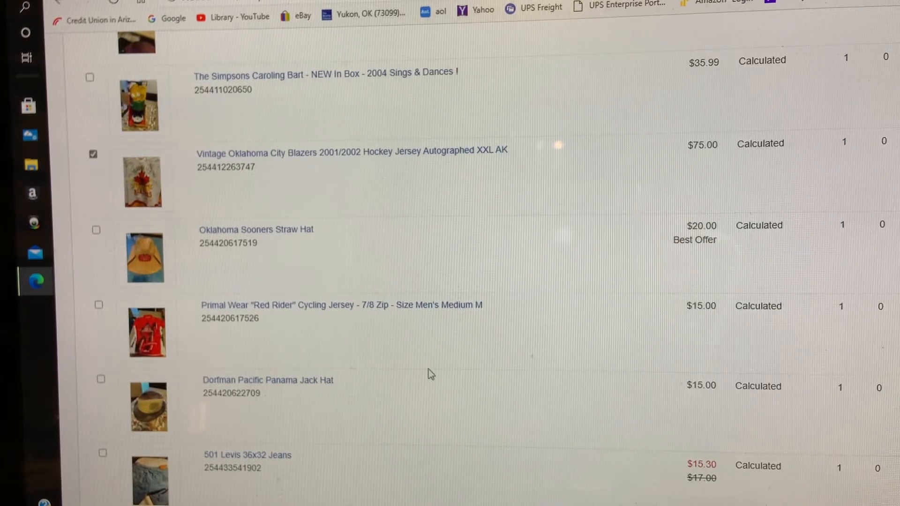
{"action": "mouse_move", "coordinate": [111, 322]}
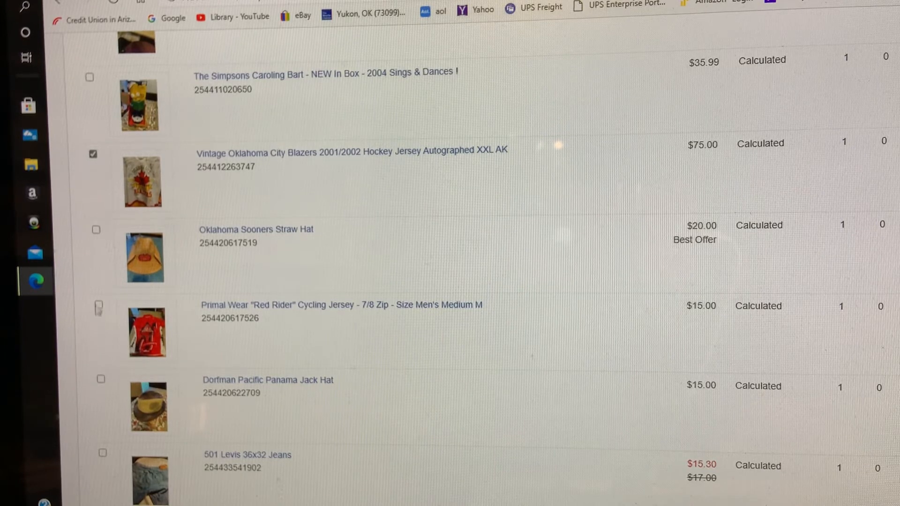
{"action": "left_click", "coordinate": [98, 305]}
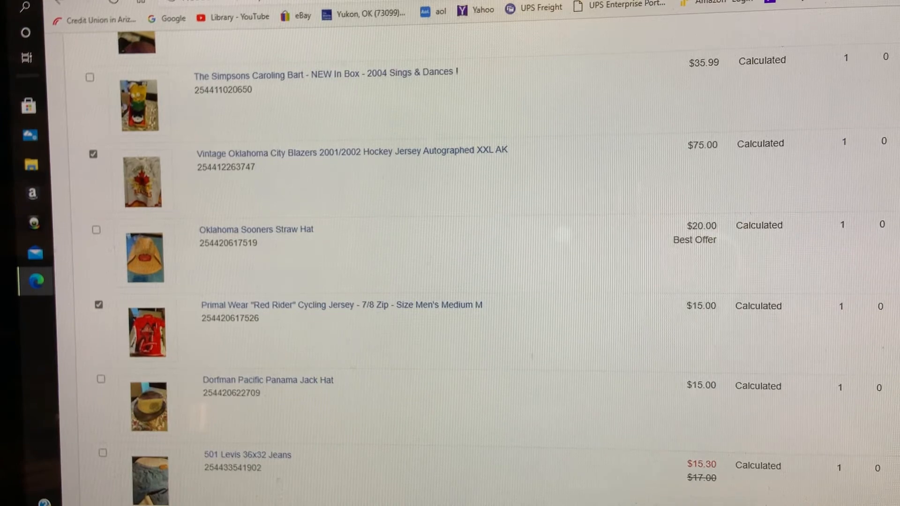
{"action": "scroll", "scroll_direction": "down", "scroll_amount": 3}
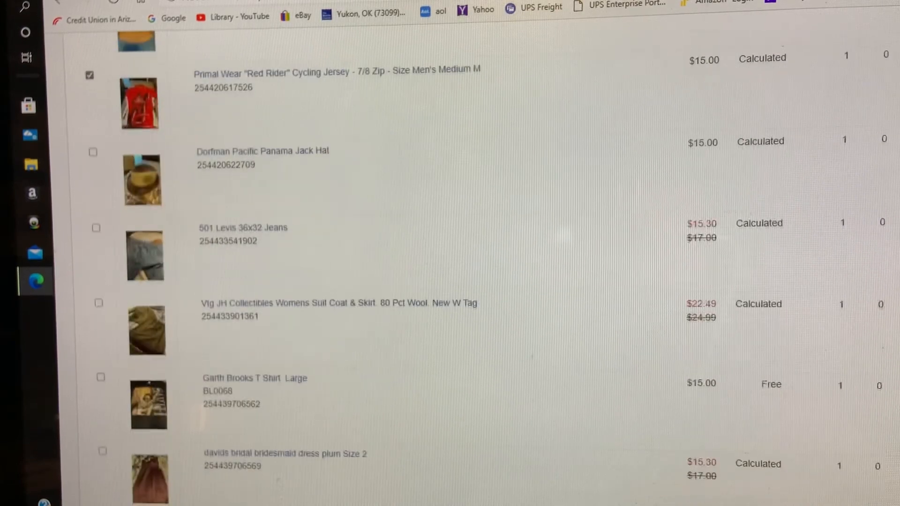
{"action": "scroll", "scroll_direction": "down", "scroll_amount": 3}
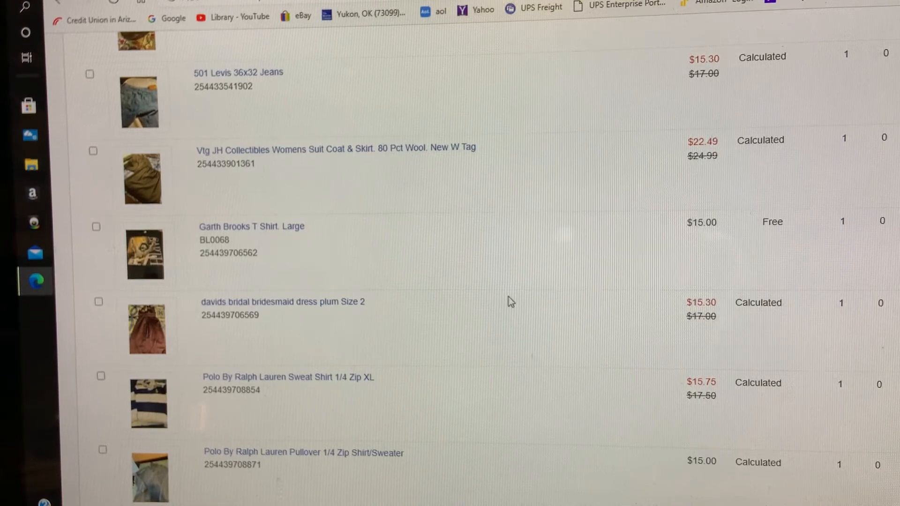
{"action": "mouse_move", "coordinate": [542, 363]}
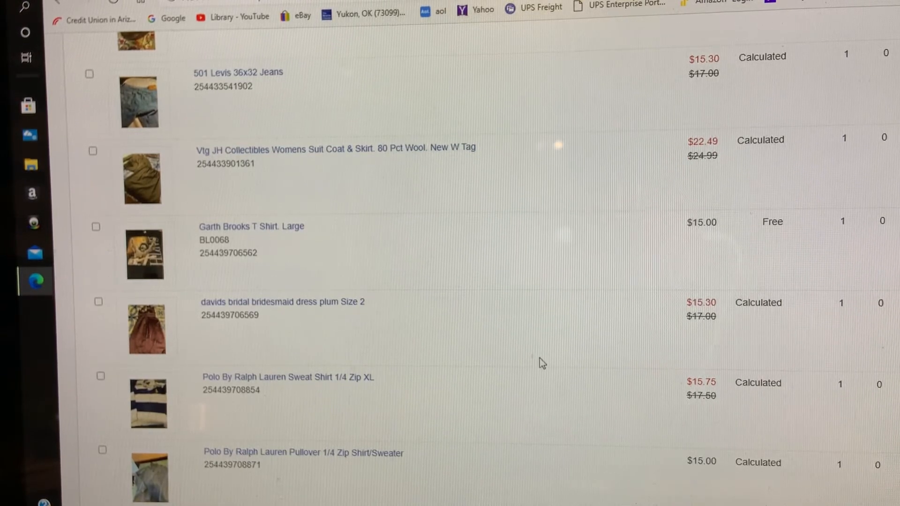
{"action": "mouse_move", "coordinate": [442, 482]}
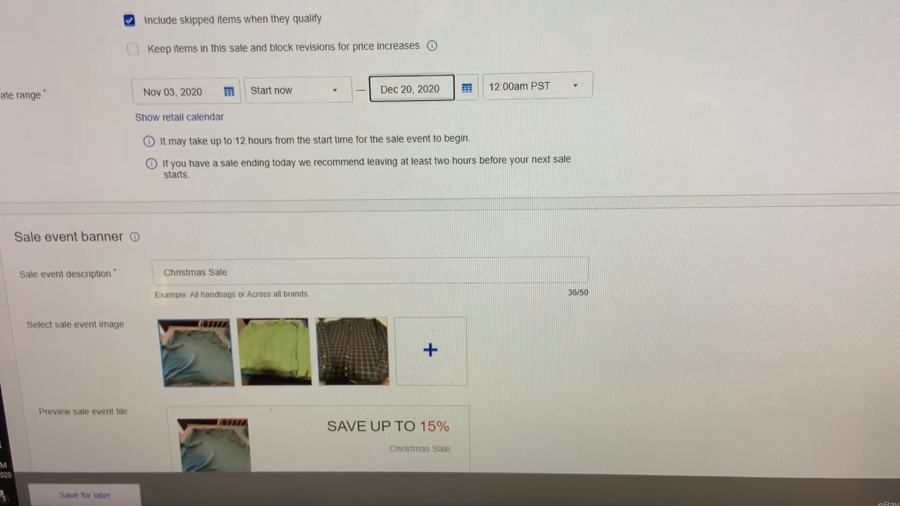
Step: Change the sale's end time from midnight to 11:30pm PST
{"action": "scroll", "scroll_direction": "down", "scroll_amount": 3}
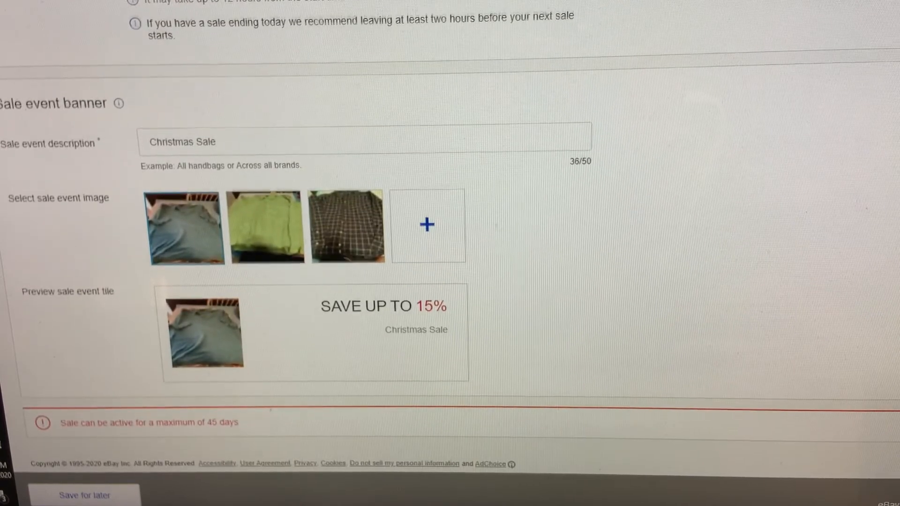
{"action": "scroll", "scroll_direction": "down", "scroll_amount": 3}
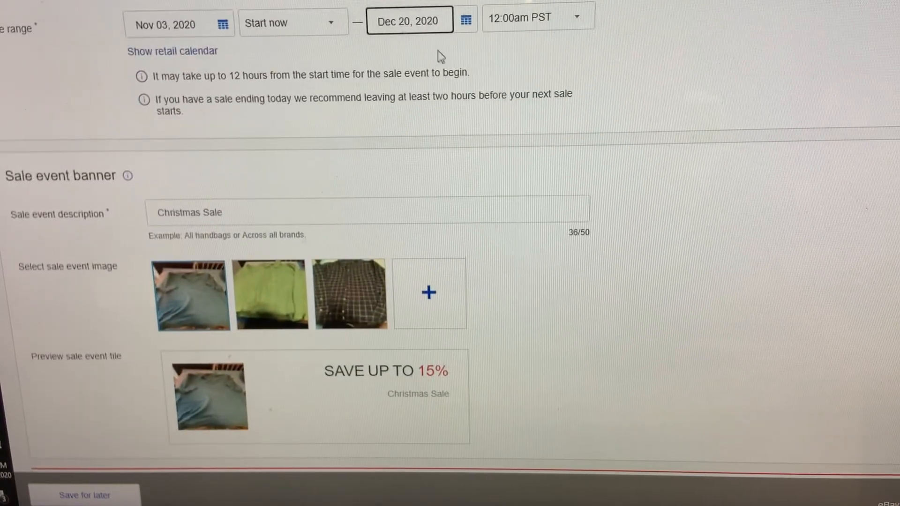
{"action": "left_click", "coordinate": [537, 16]}
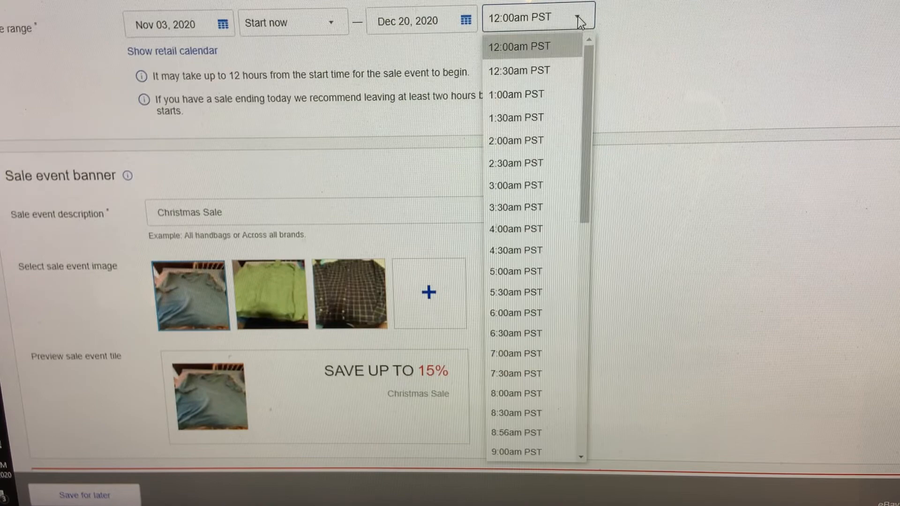
{"action": "scroll", "scroll_direction": "down", "scroll_amount": 3}
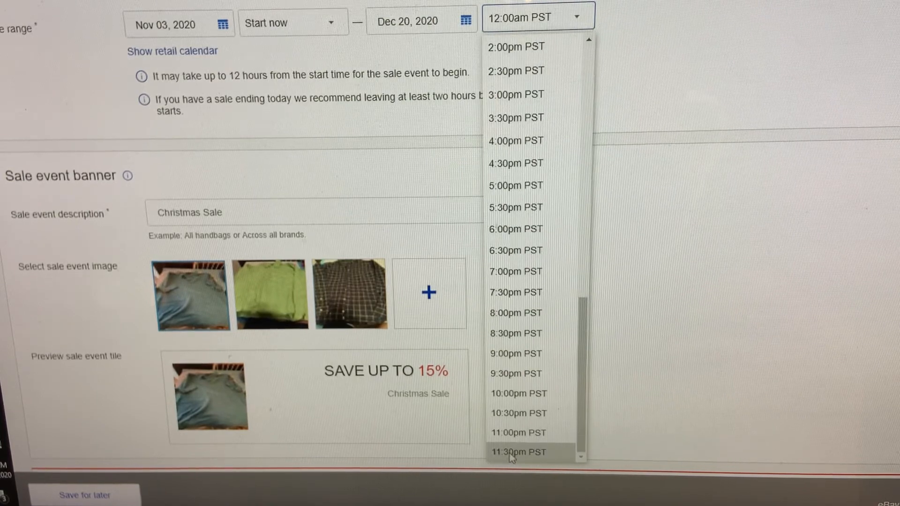
{"action": "left_click", "coordinate": [517, 452]}
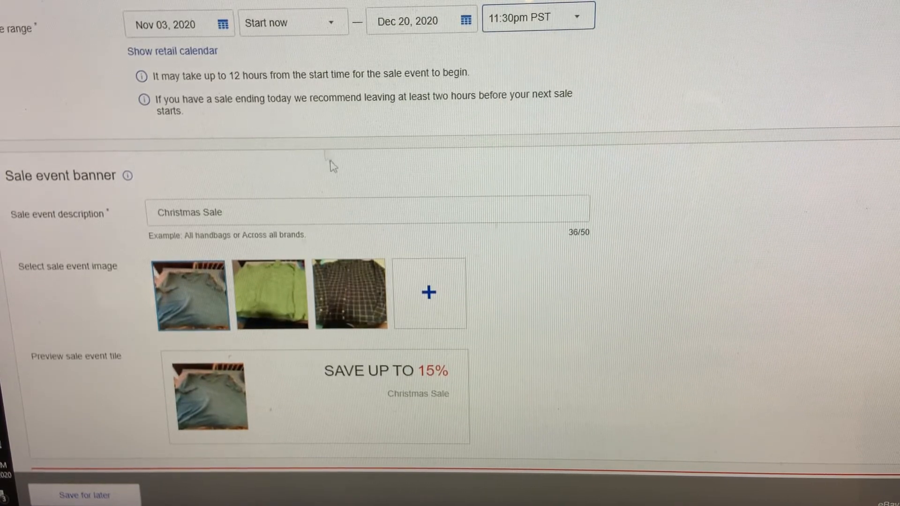
{"action": "left_click", "coordinate": [367, 209]}
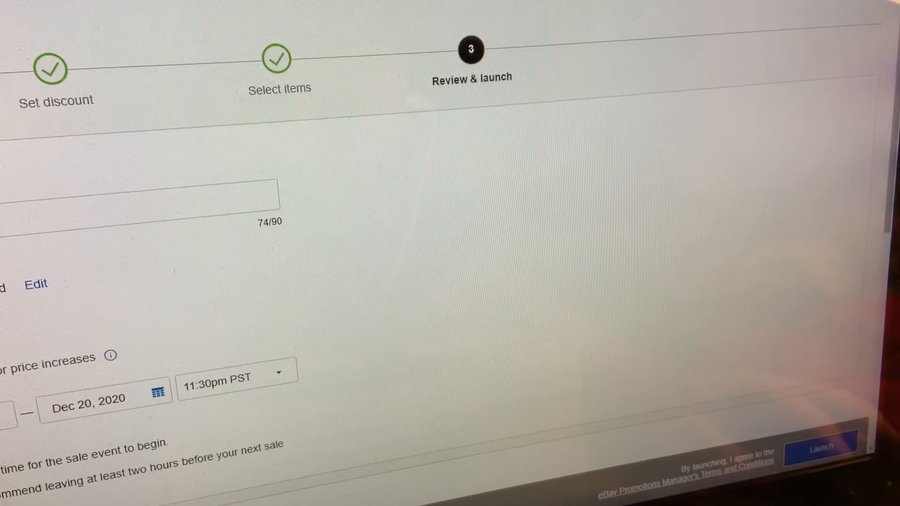
Step: Launch the 15% Christmas sale ending Dec 13, 2020 at 11:30pm PST
{"action": "scroll", "scroll_direction": "down", "scroll_amount": 3}
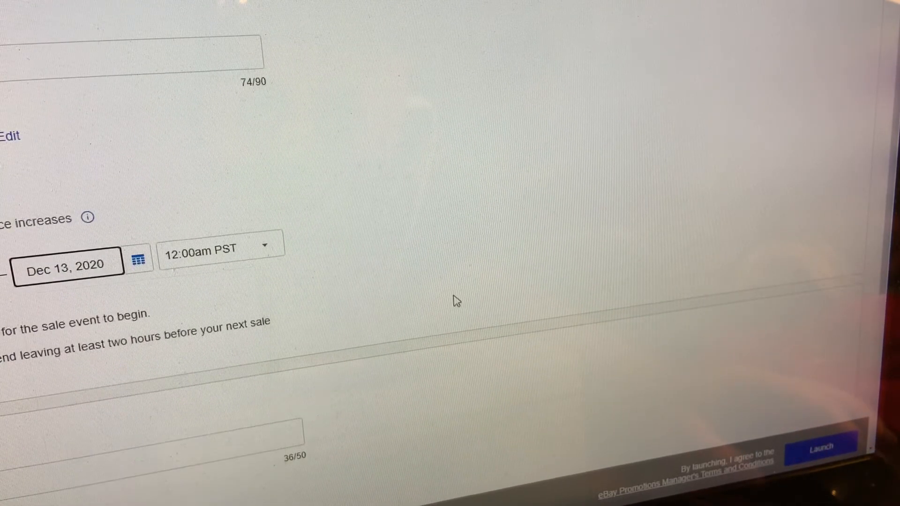
{"action": "mouse_move", "coordinate": [257, 289]}
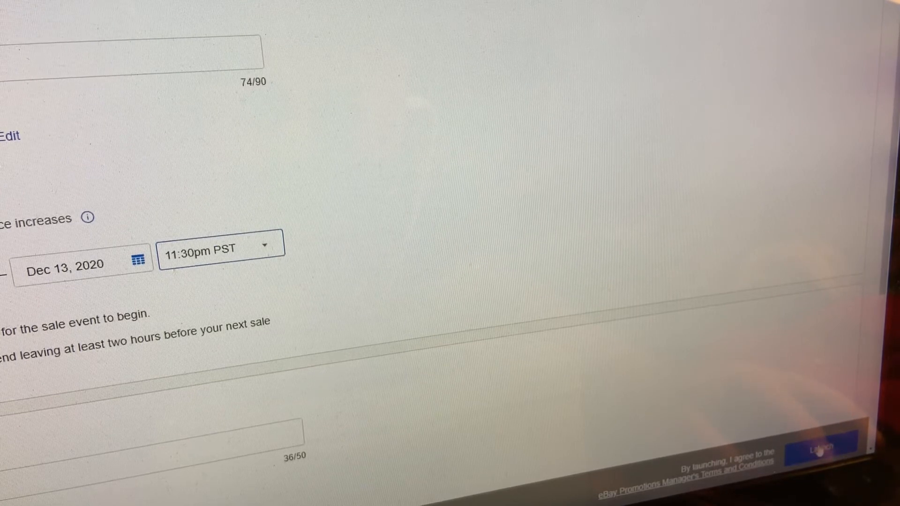
{"action": "left_click", "coordinate": [820, 448]}
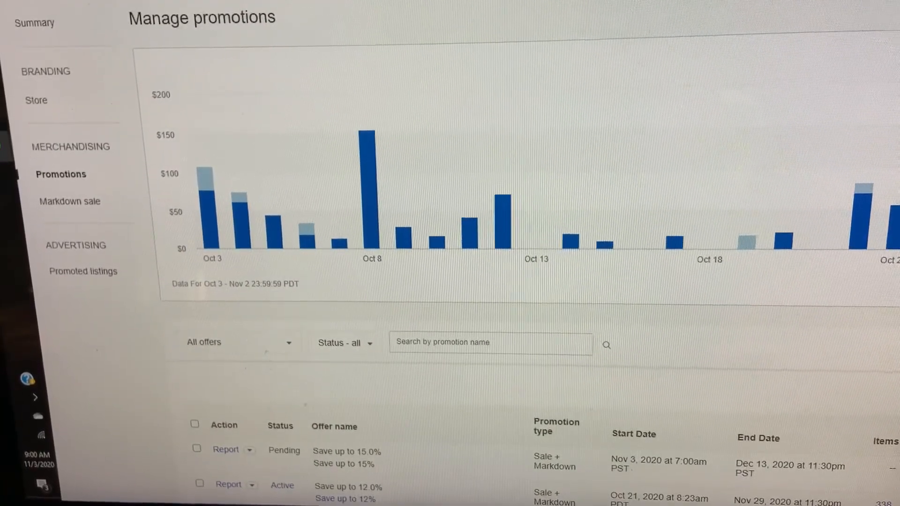
{"action": "scroll", "scroll_direction": "down", "scroll_amount": 3}
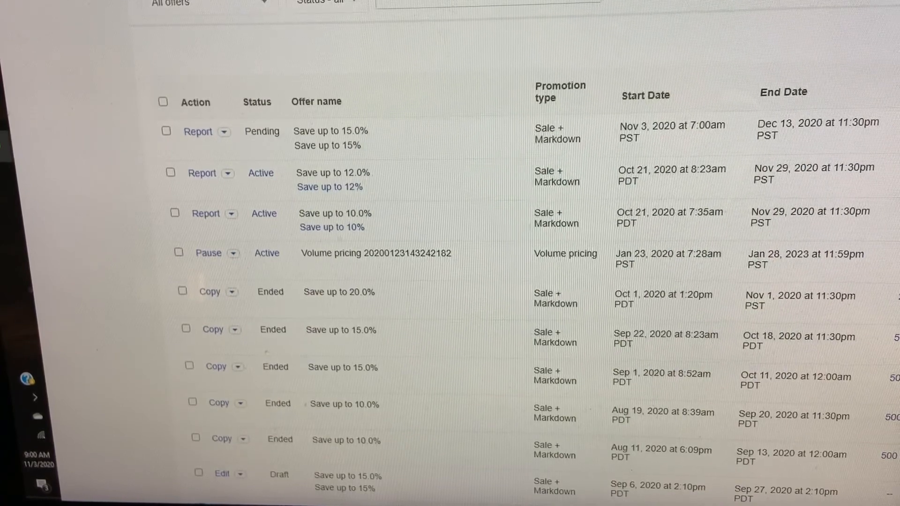
{"action": "mouse_move", "coordinate": [769, 192]}
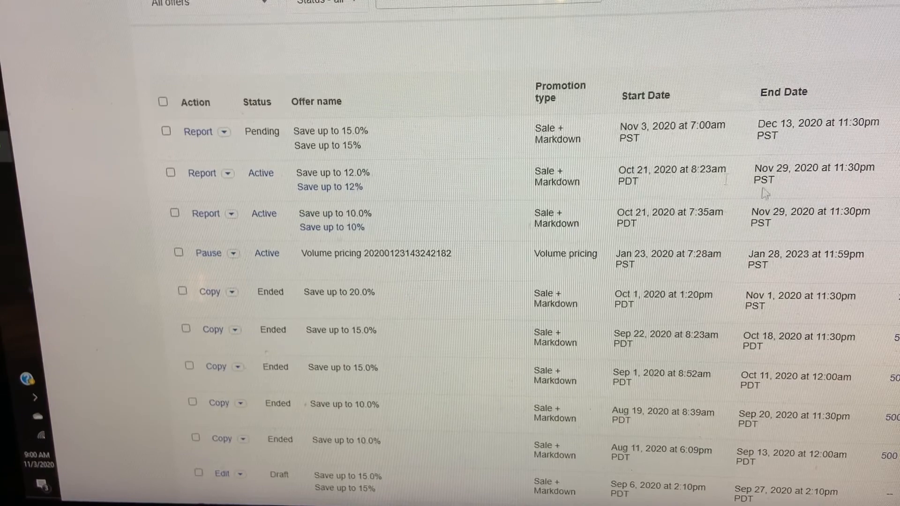
{"action": "mouse_move", "coordinate": [803, 183]}
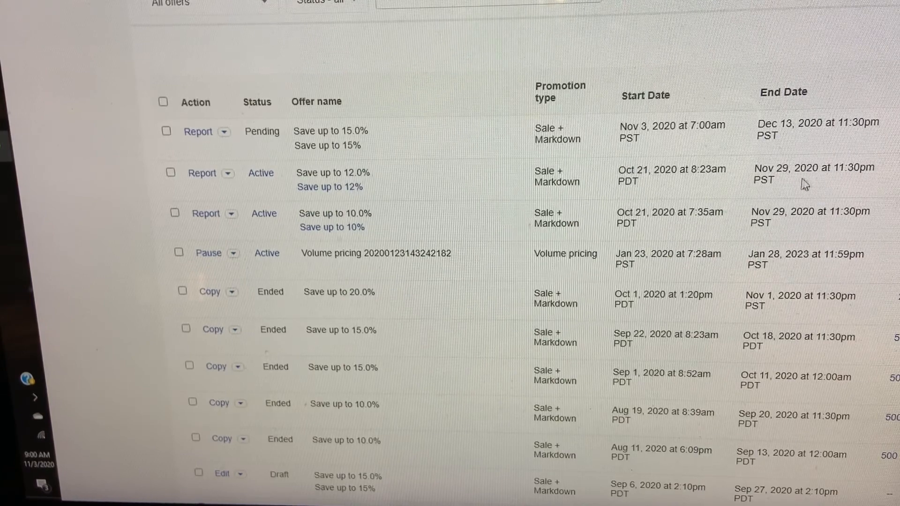
{"action": "mouse_move", "coordinate": [798, 236]}
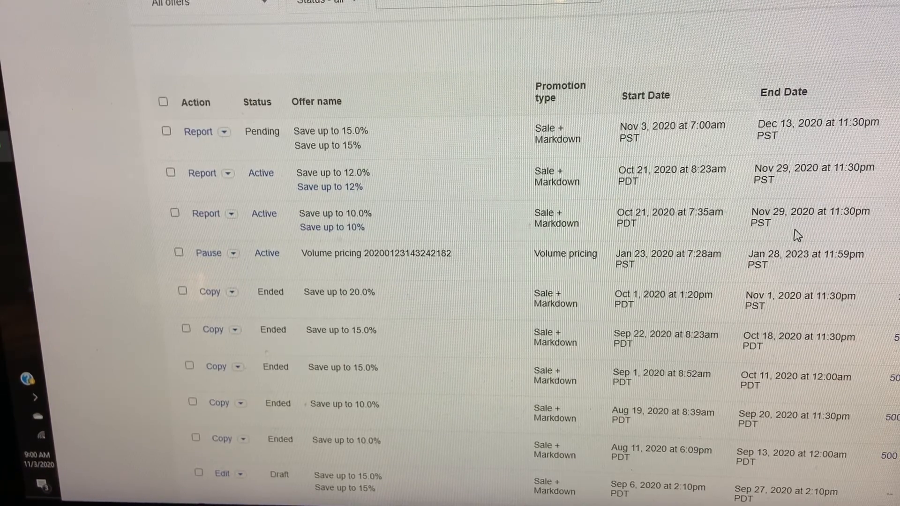